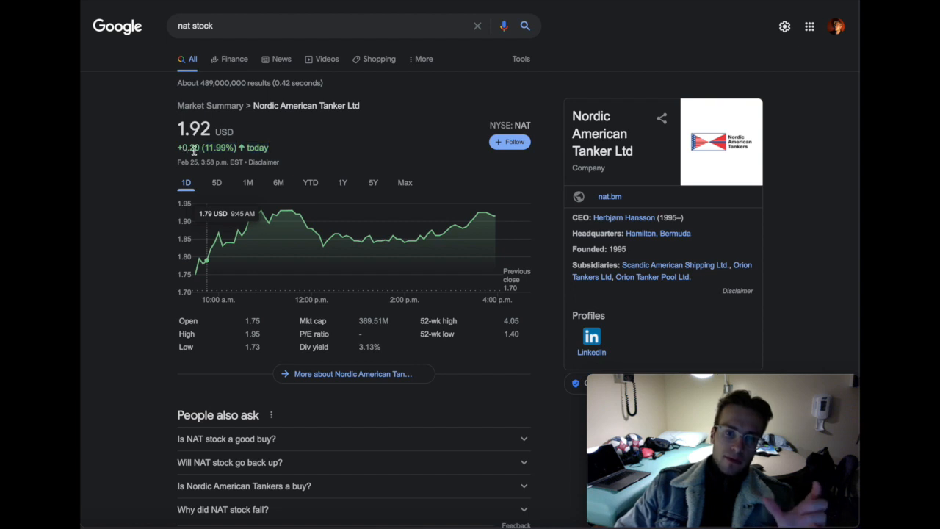
pyautogui.moveTo(316, 228)
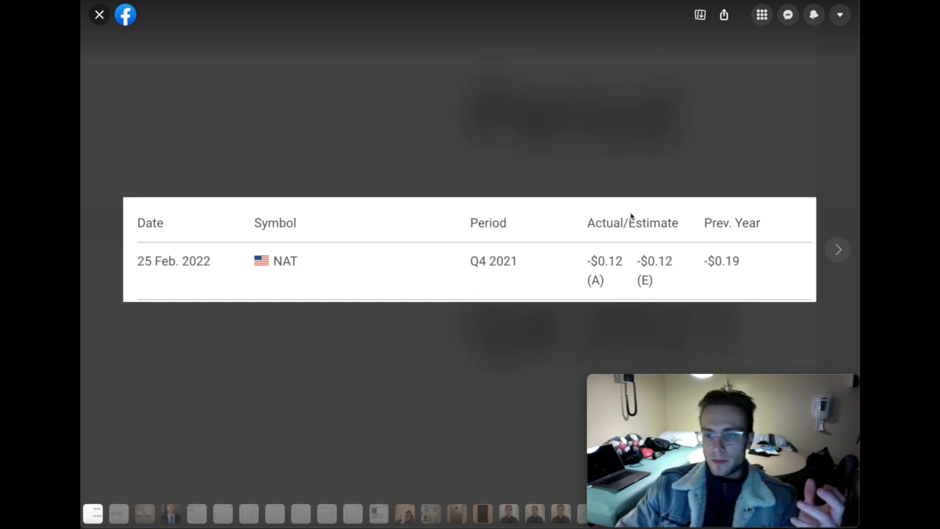
pyautogui.moveTo(624, 270)
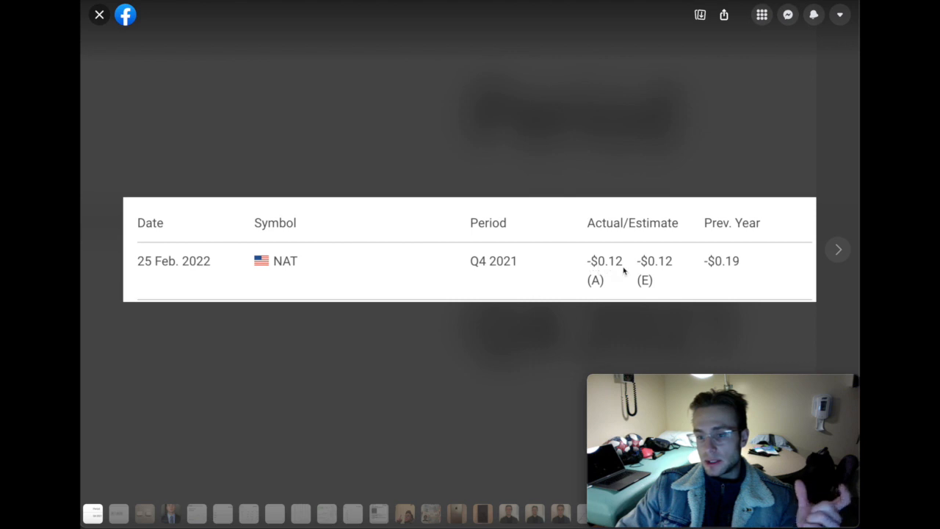
pyautogui.moveTo(646, 293)
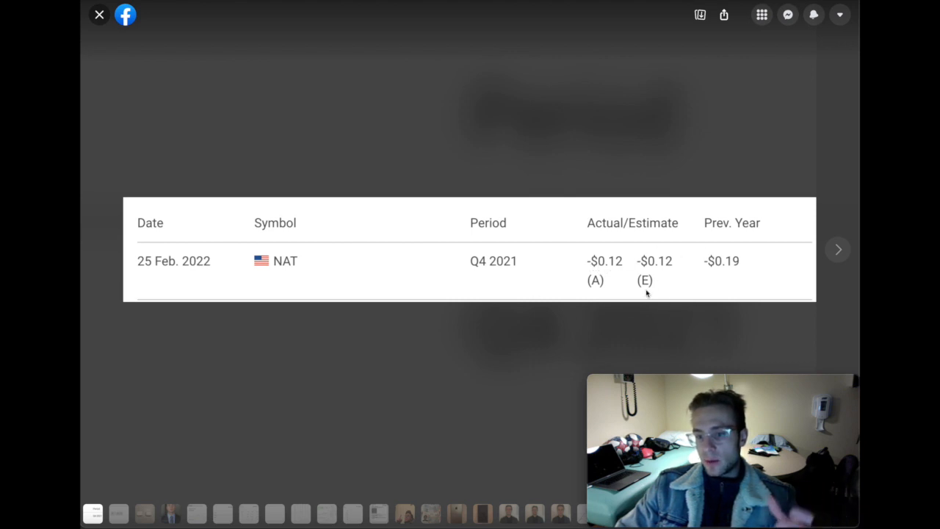
pyautogui.moveTo(649, 275)
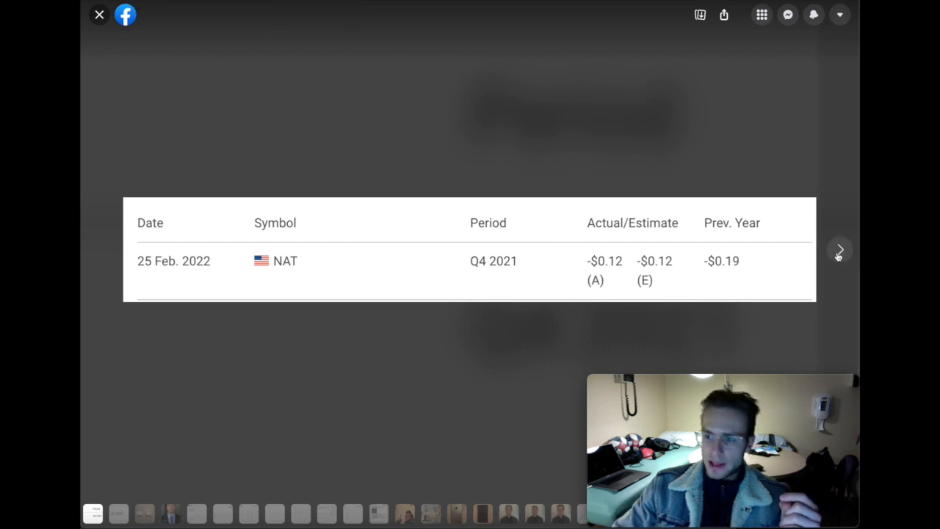
# Advance to the next photo, showing 350 NAT shares down $1,324.95 (-66.41%).
pyautogui.click(839, 249)
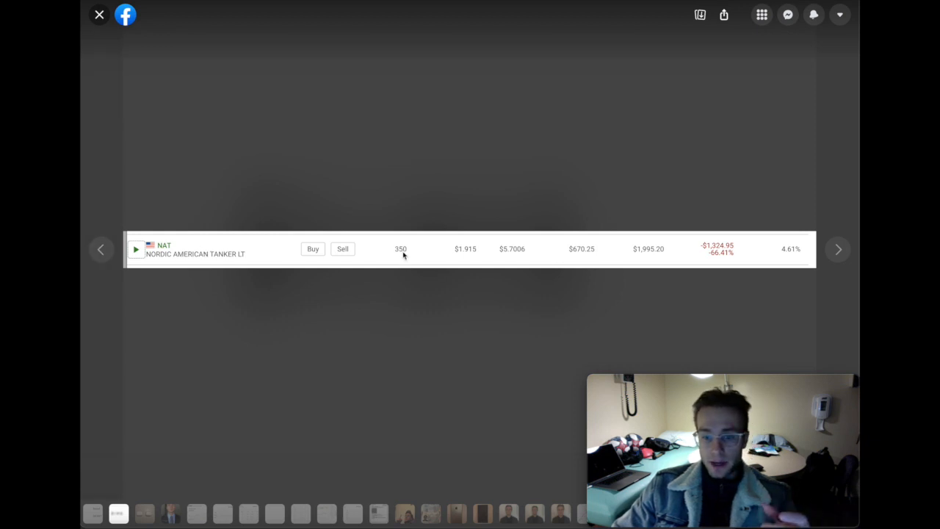
pyautogui.moveTo(483, 256)
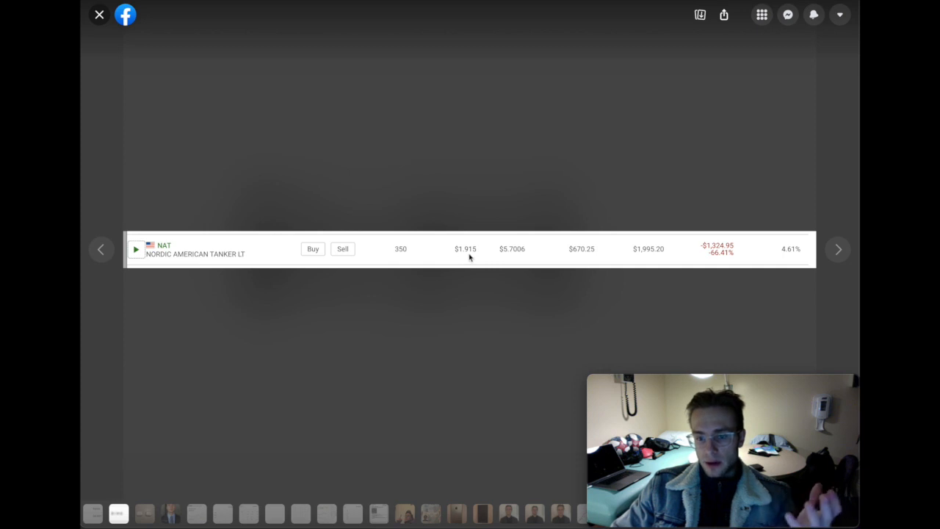
pyautogui.moveTo(505, 256)
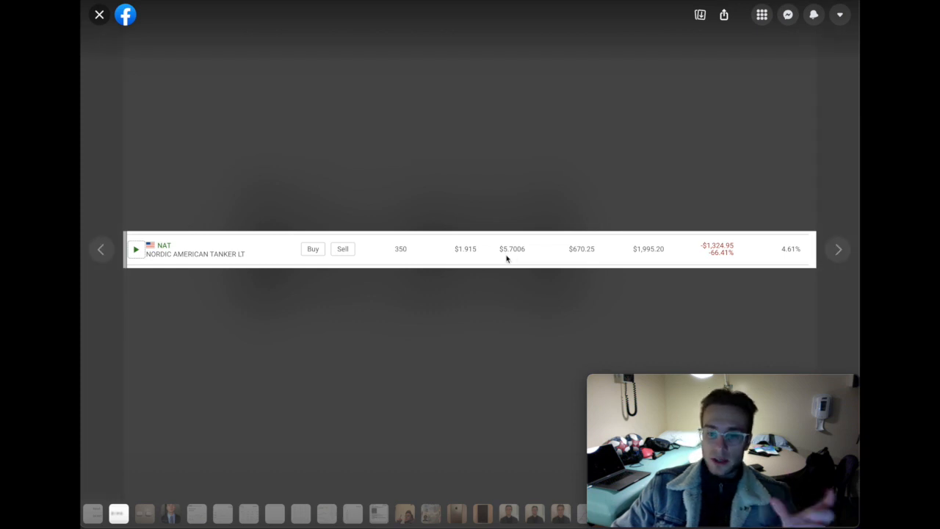
pyautogui.moveTo(531, 258)
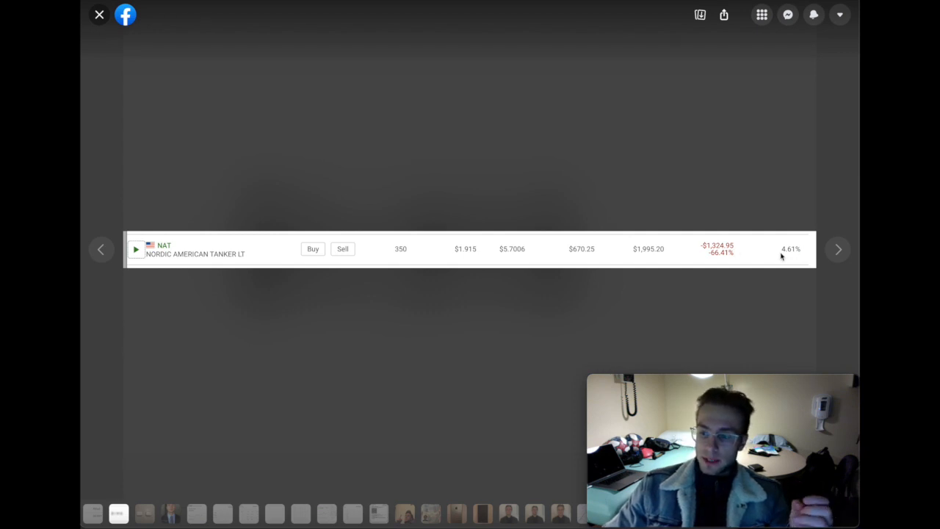
pyautogui.moveTo(731, 253)
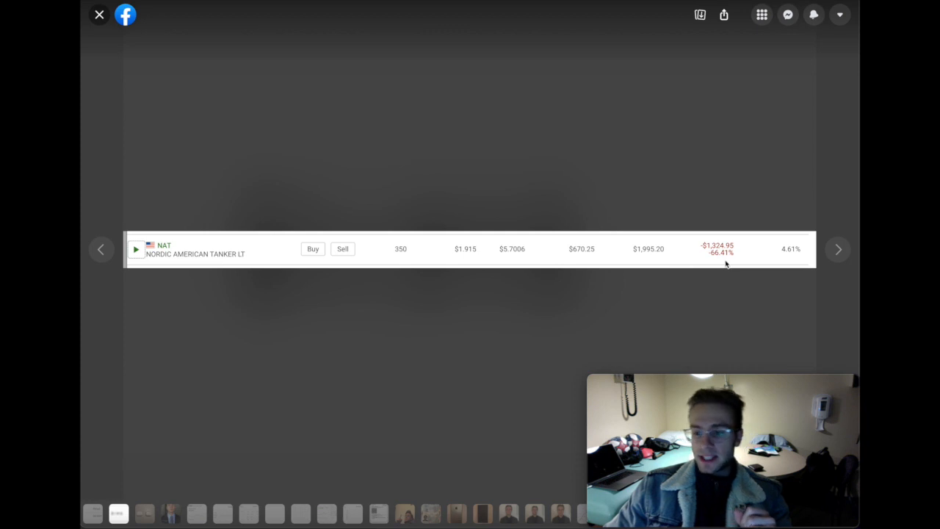
pyautogui.moveTo(725, 276)
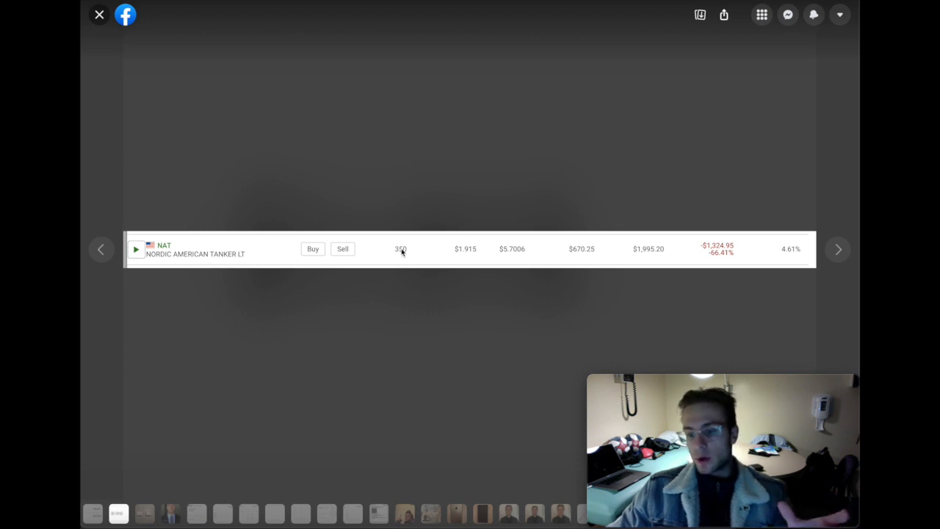
pyautogui.moveTo(368, 119)
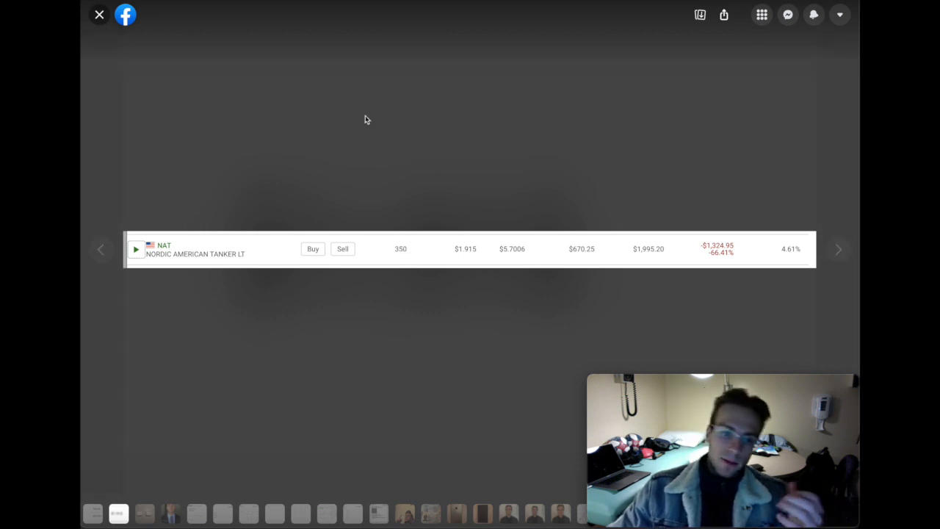
pyautogui.moveTo(332, 102)
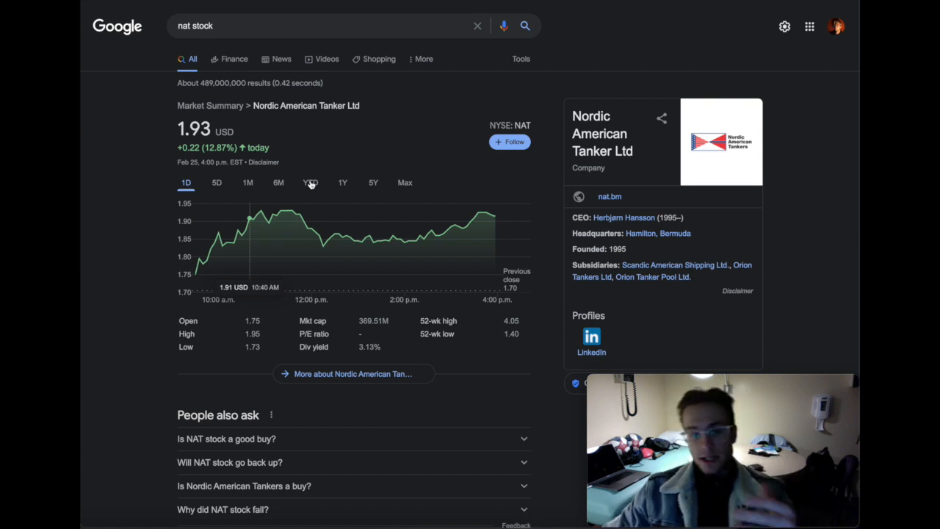
# Show NAT's YTD chart, then search 'fro stock', 'eurn stock' and 'dht stock'.
pyautogui.click(310, 182)
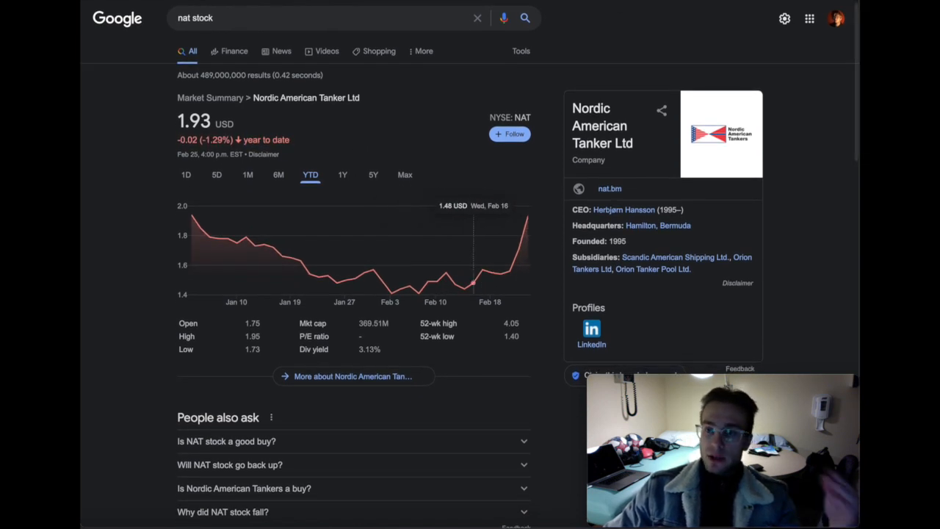
pyautogui.write('fro stock')
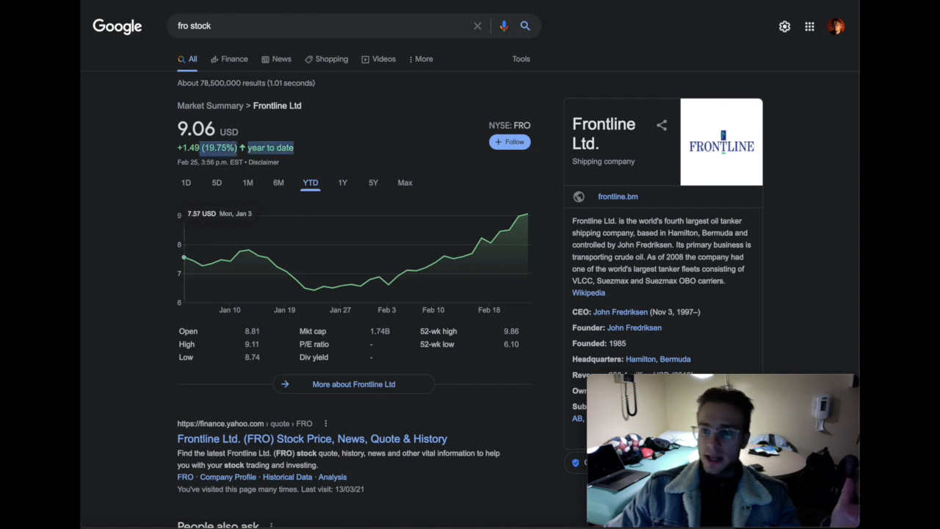
pyautogui.write('eurn stock')
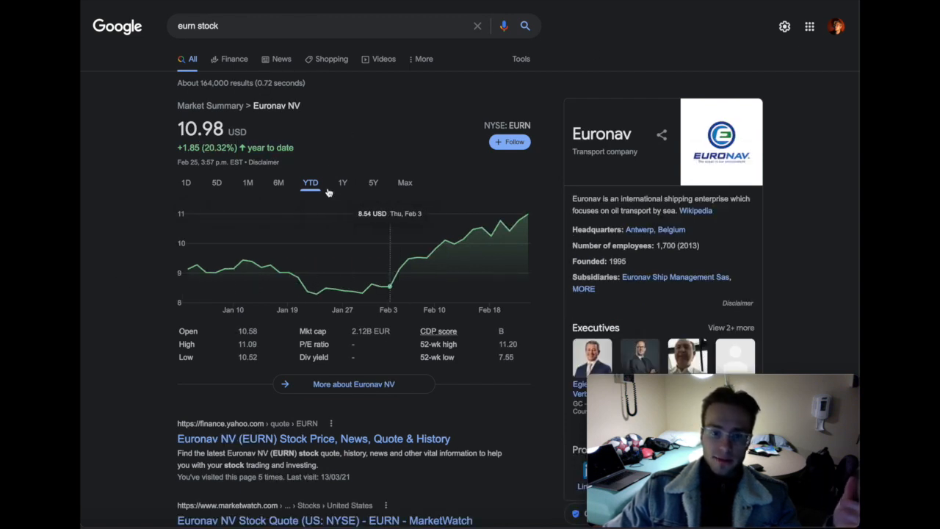
pyautogui.moveTo(454, 243)
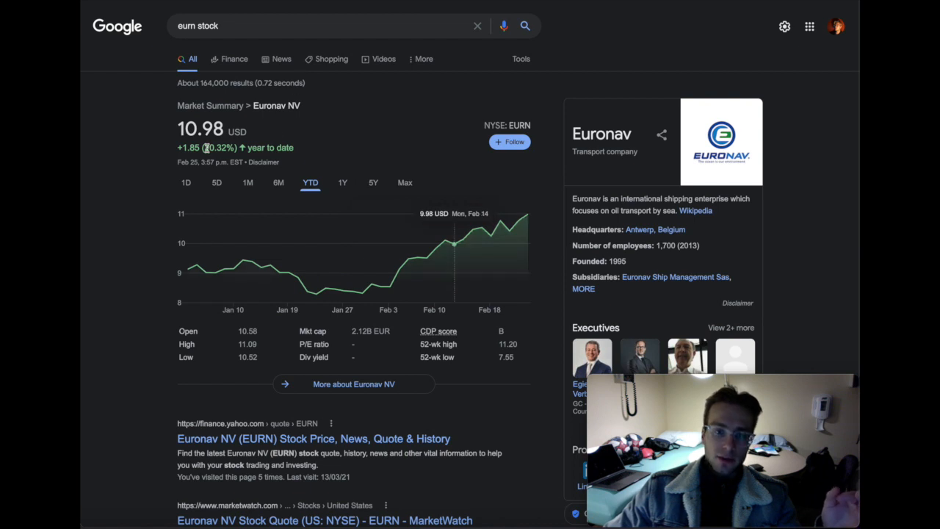
pyautogui.write('dht stock')
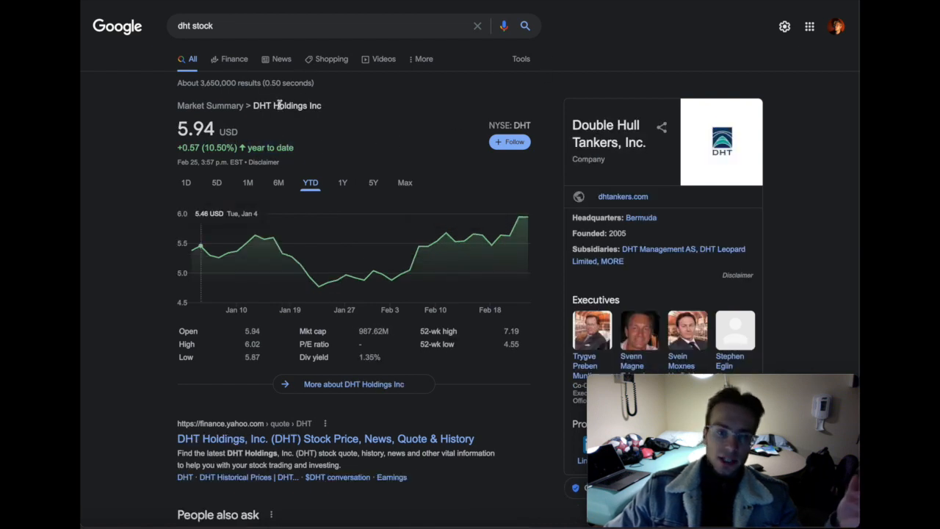
pyautogui.moveTo(402, 273)
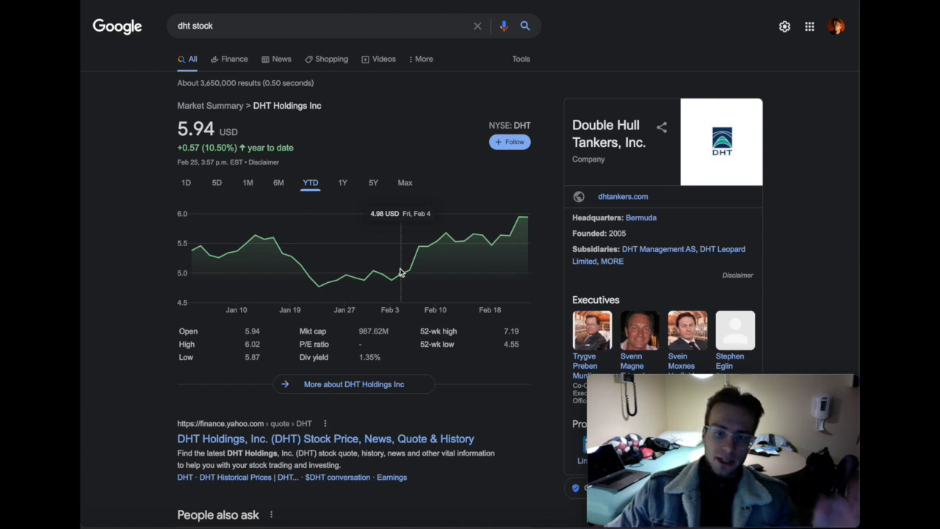
pyautogui.moveTo(536, 263)
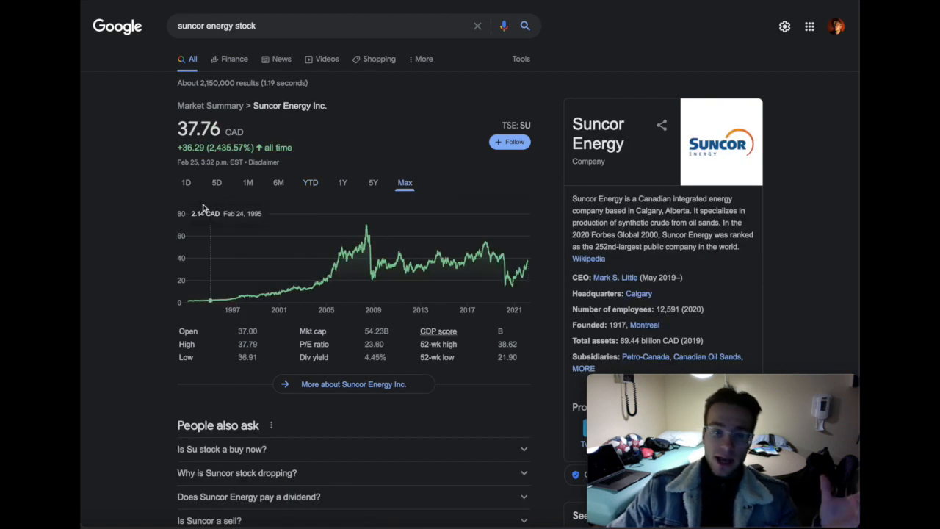
# View Suncor's YTD chart (up 13.97%), then search 'nat stock' again.
pyautogui.click(310, 182)
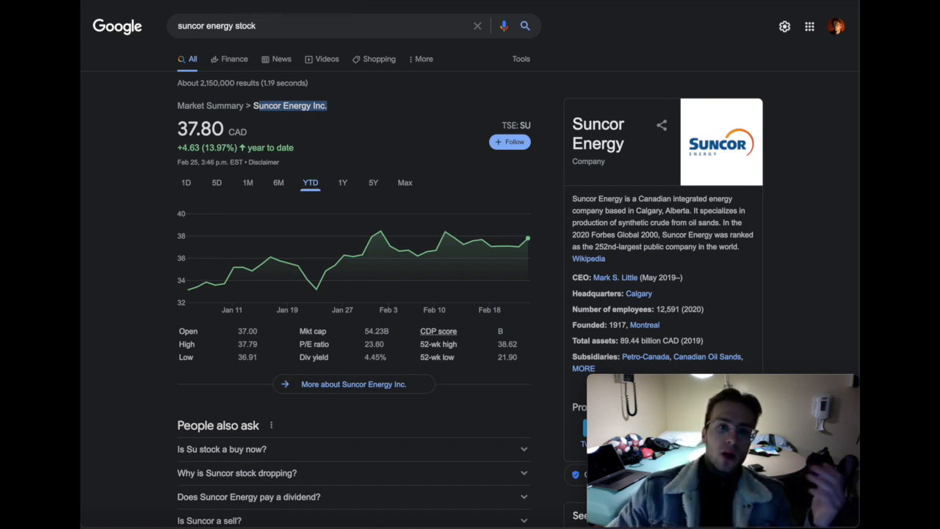
pyautogui.write('nat stock')
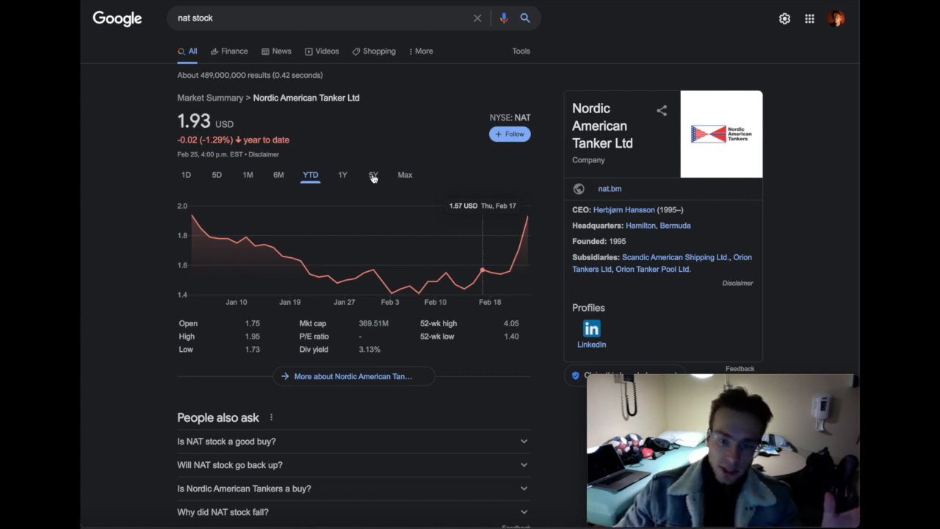
# Compare NAT's 5Y and all-time charts (-89.37%), settling on 5Y (-75.35%).
pyautogui.click(373, 175)
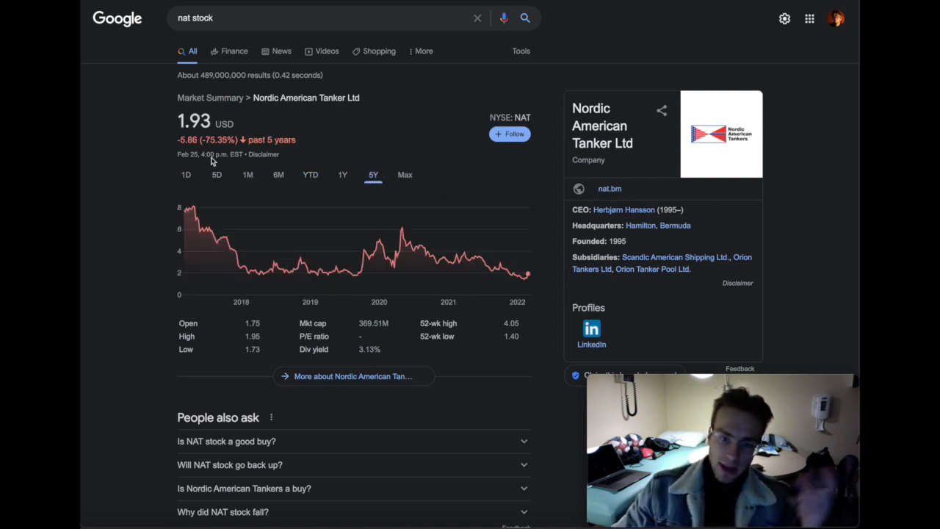
pyautogui.moveTo(402, 242)
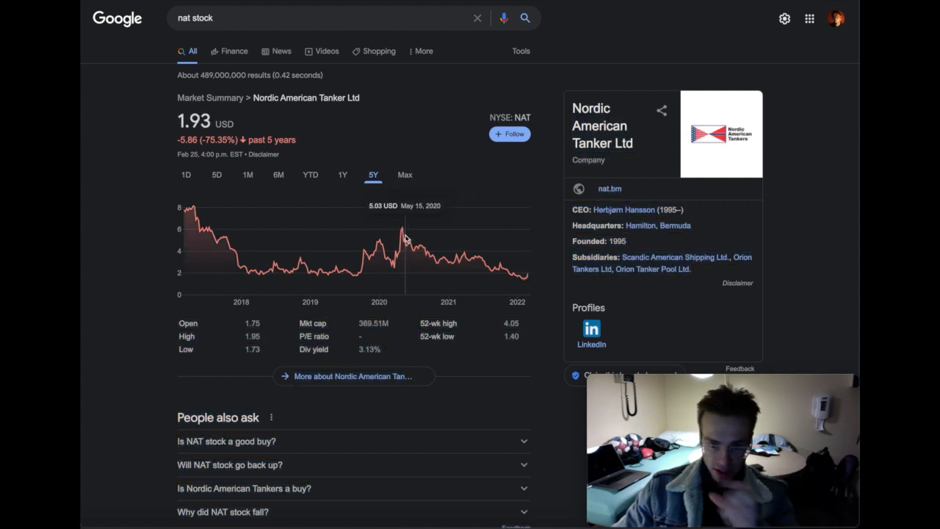
pyautogui.click(405, 175)
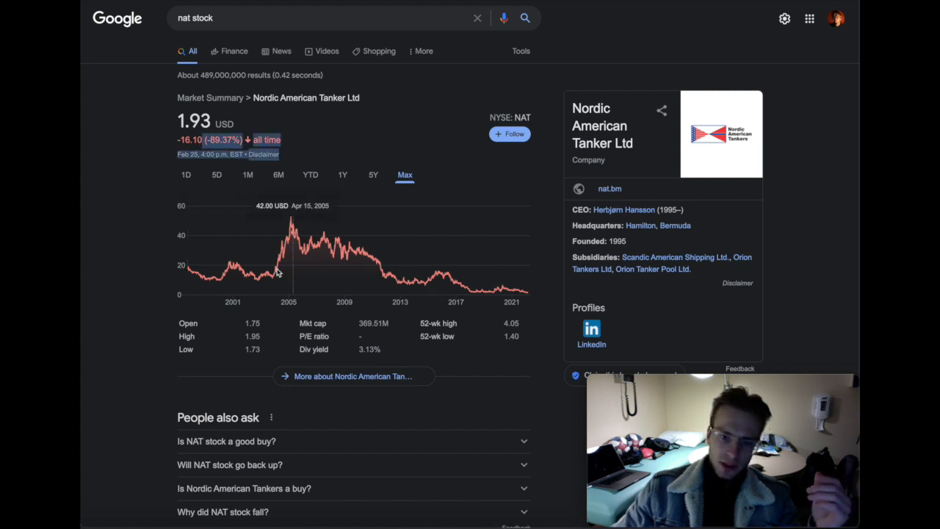
pyautogui.moveTo(290, 242)
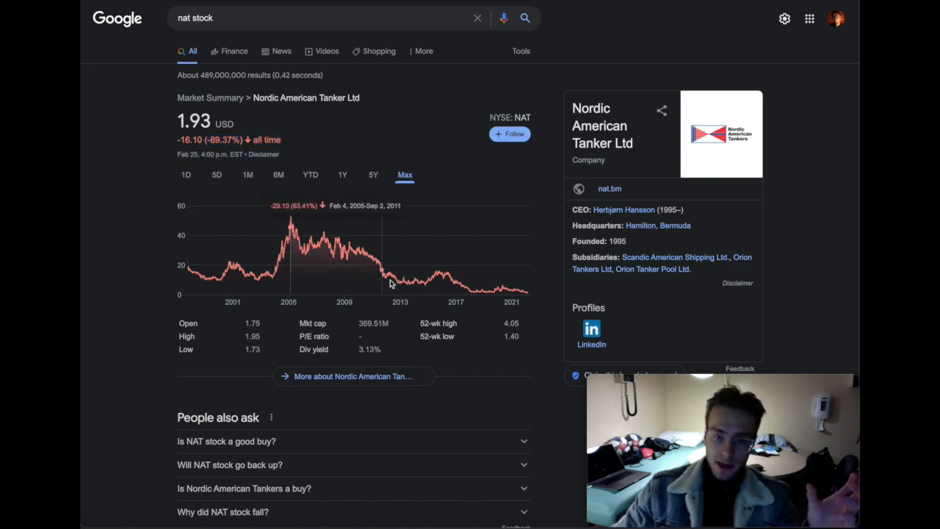
pyautogui.moveTo(547, 299)
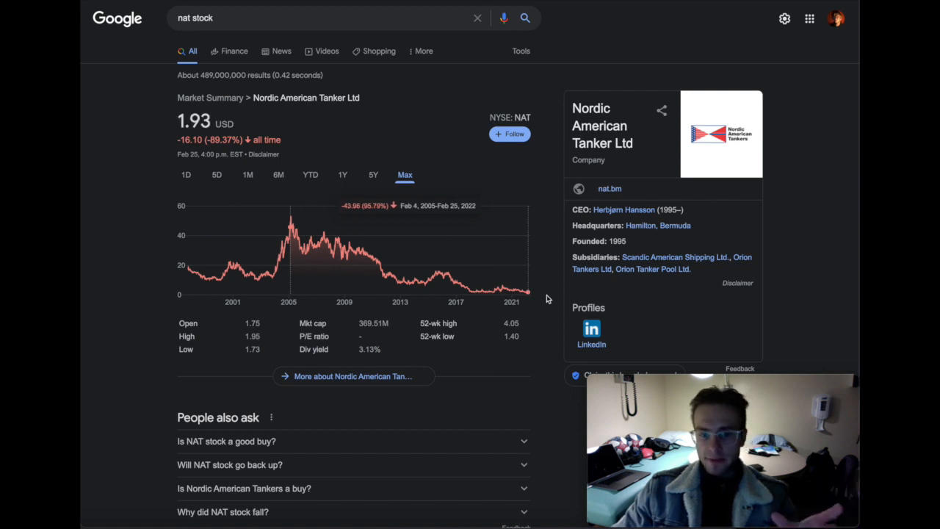
pyautogui.moveTo(524, 298)
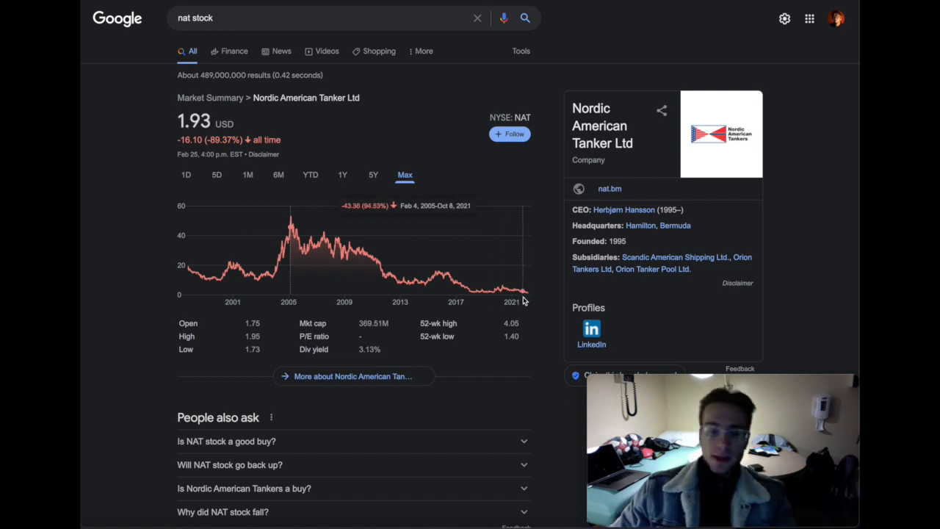
pyautogui.moveTo(484, 258)
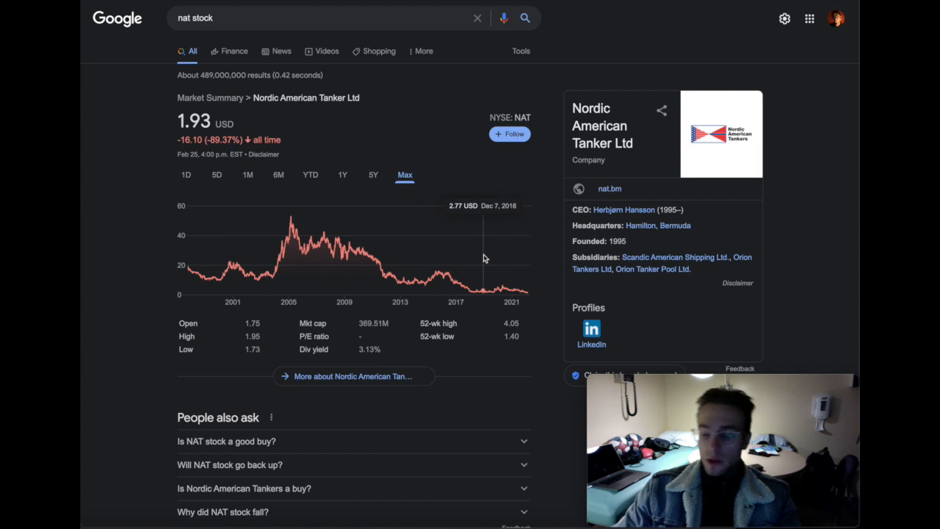
pyautogui.moveTo(371, 174)
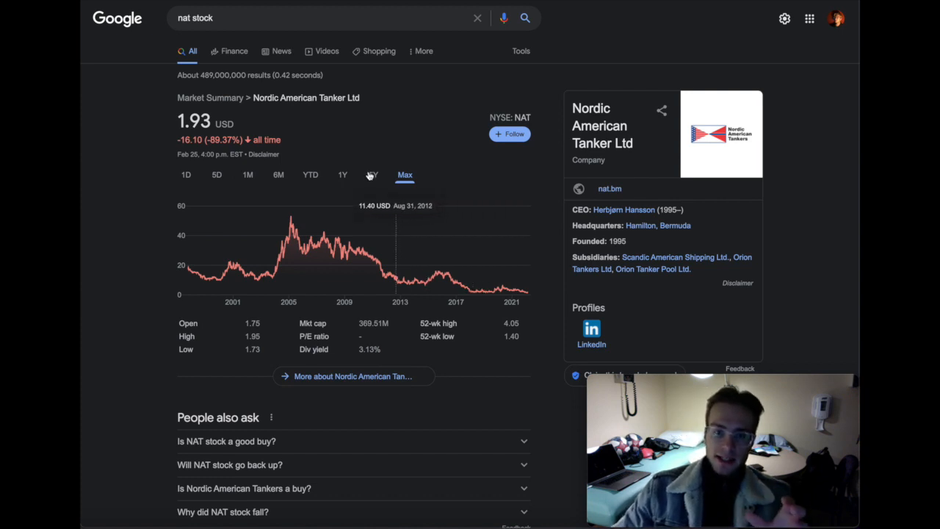
pyautogui.click(372, 175)
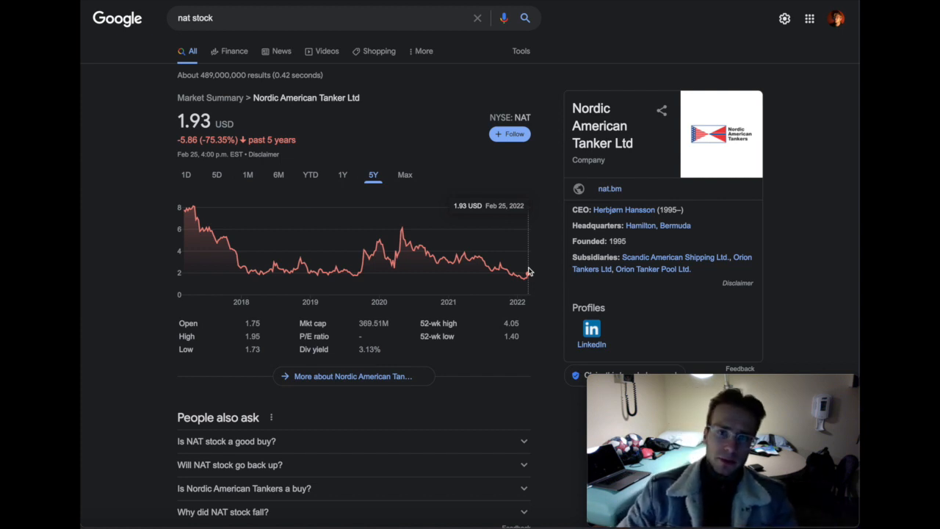
pyautogui.moveTo(509, 279)
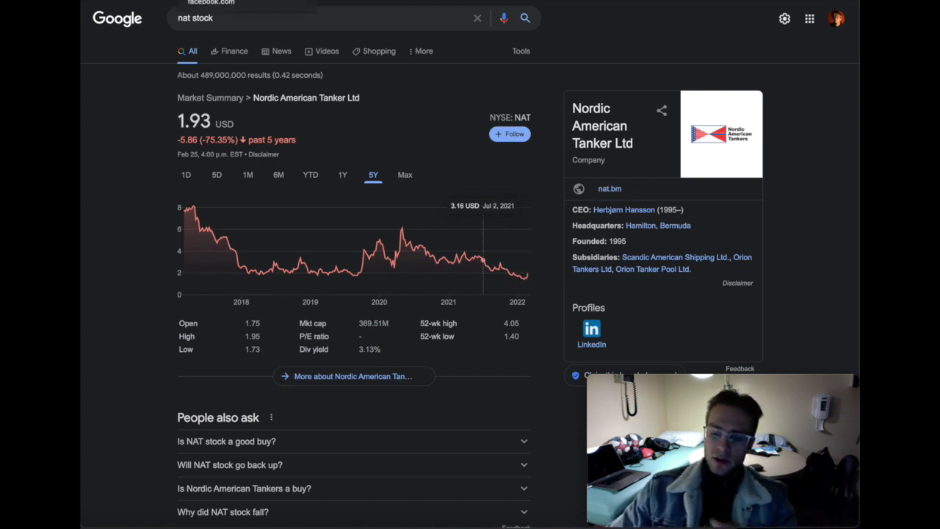
pyautogui.moveTo(507, 266)
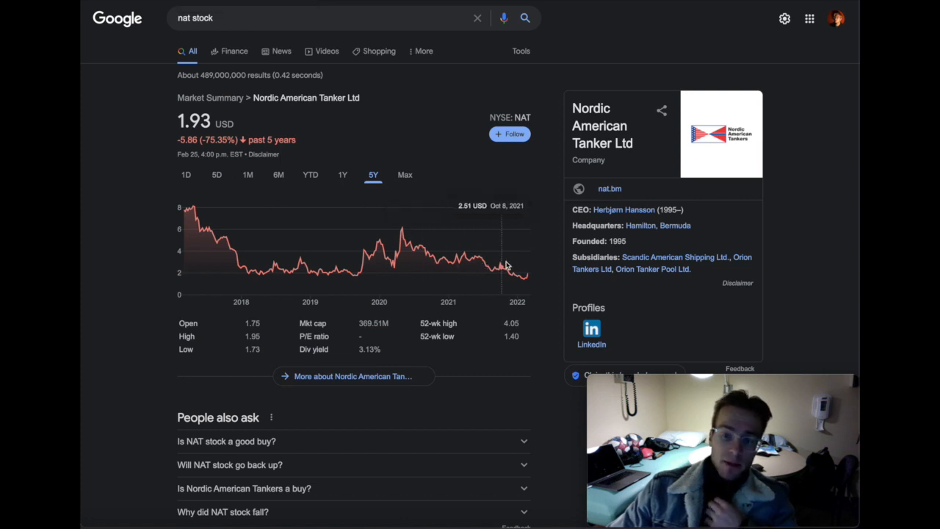
pyautogui.moveTo(449, 183)
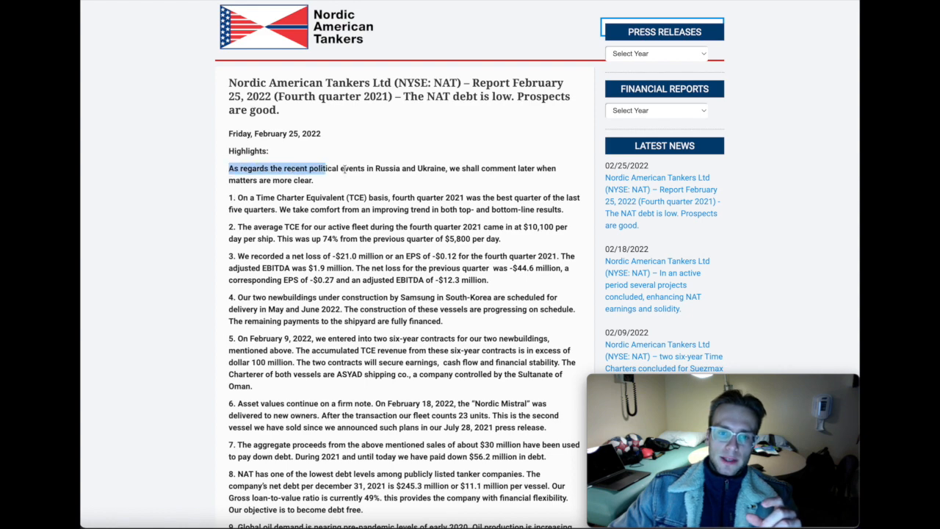
# Mark the Russia–Ukraine note and best-quarter TCE highlight, reading down to the $21.0M net loss.
pyautogui.moveTo(335, 168); pyautogui.dragTo(314, 180)
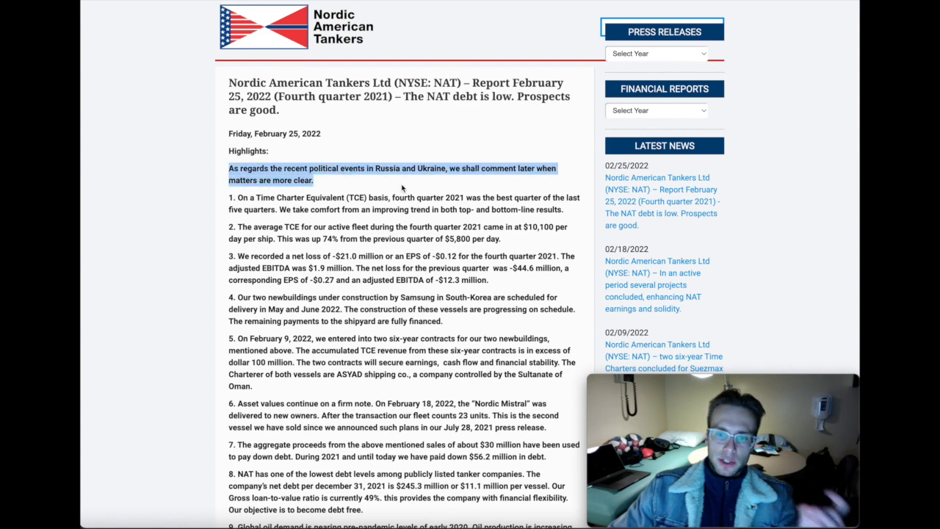
pyautogui.scroll(-3)
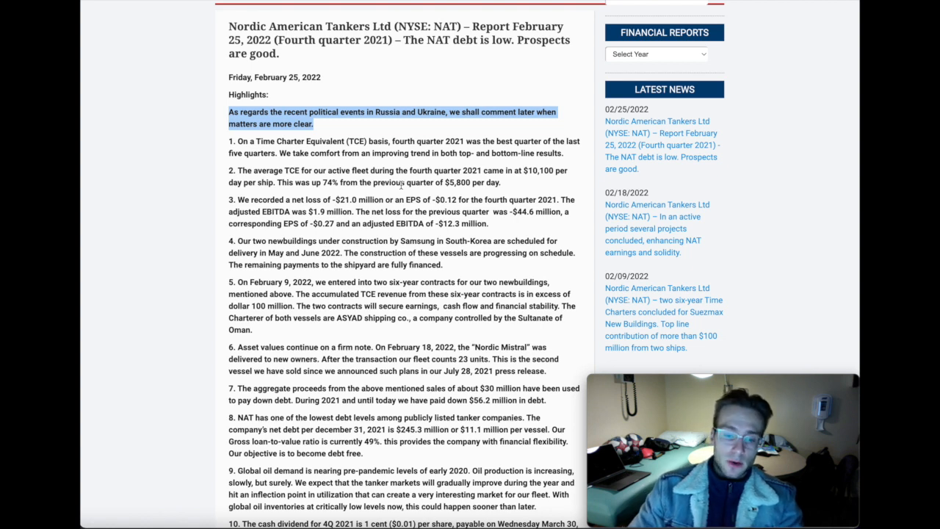
pyautogui.moveTo(319, 64)
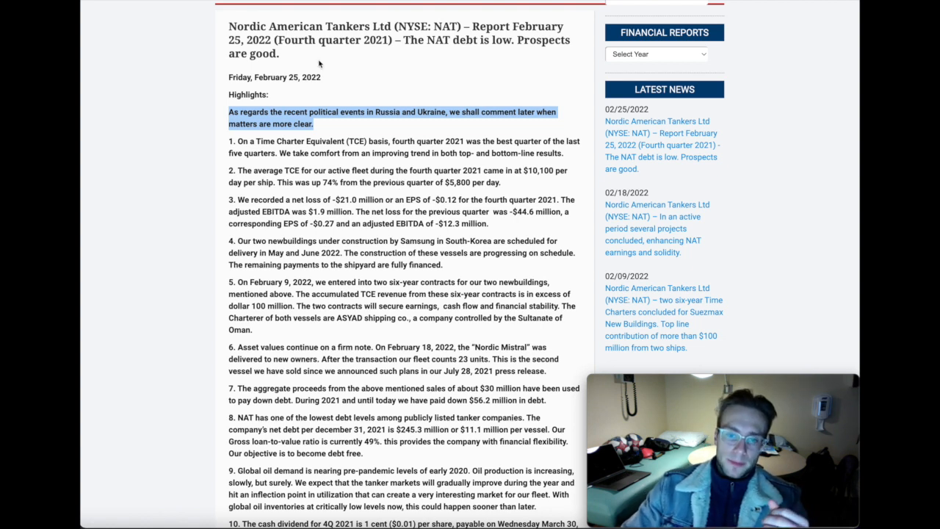
pyautogui.moveTo(329, 125)
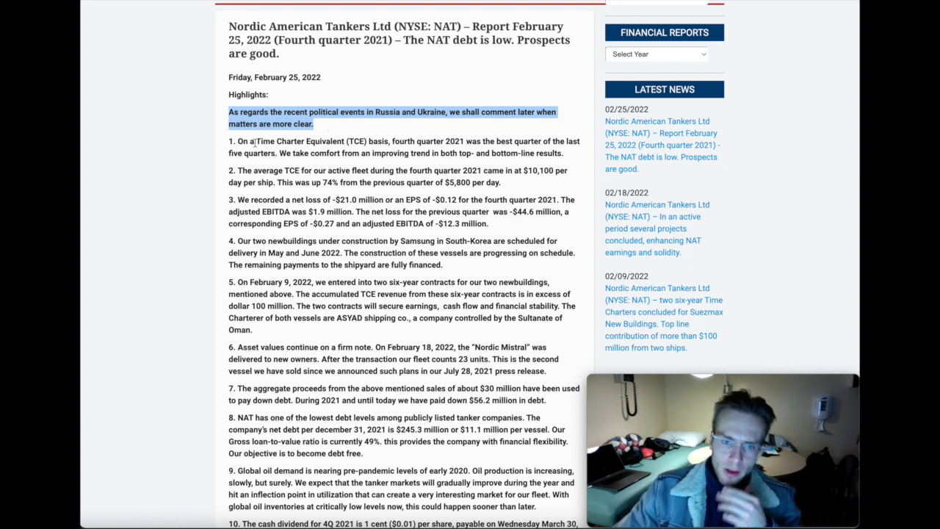
pyautogui.moveTo(228, 141); pyautogui.dragTo(564, 153)
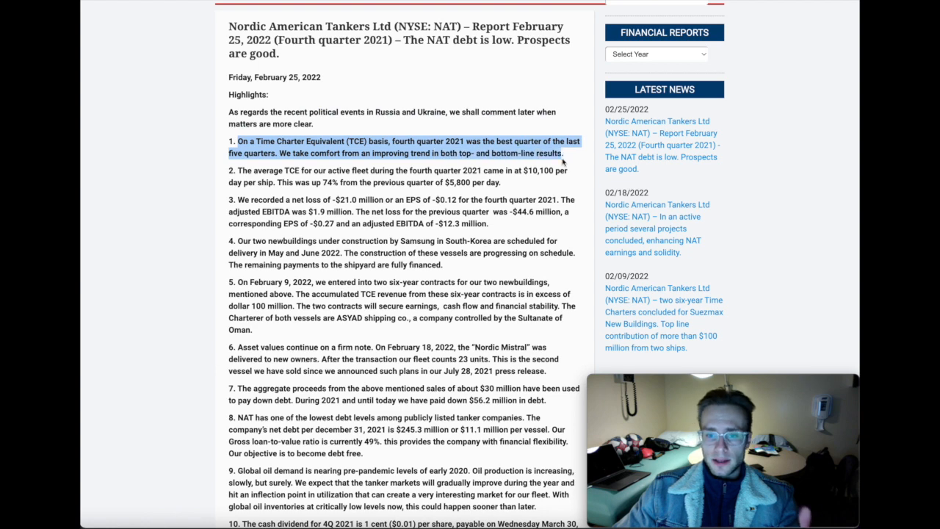
pyautogui.scroll(-3)
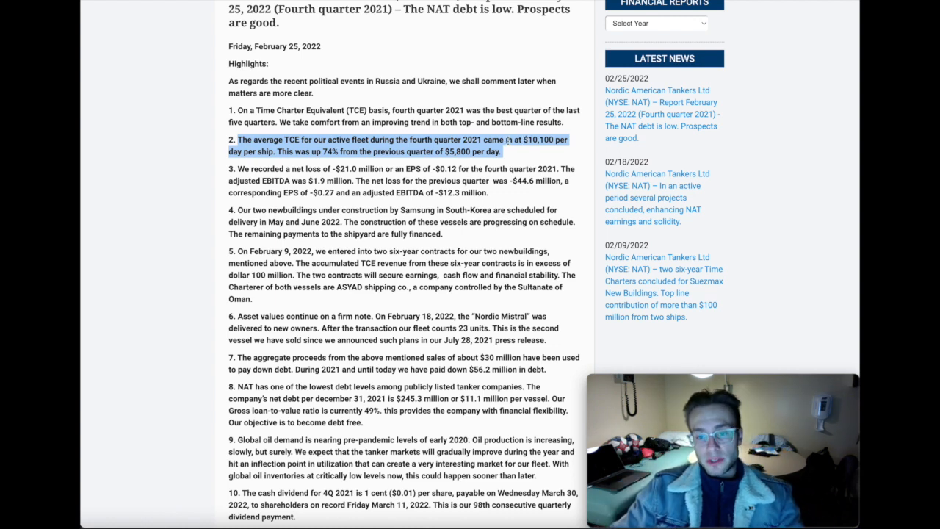
pyautogui.scroll(-3)
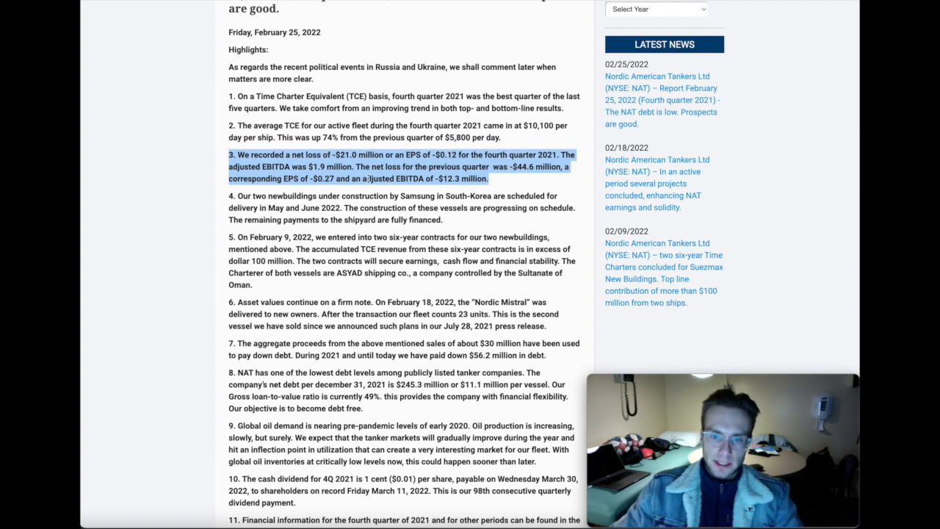
pyautogui.scroll(-3)
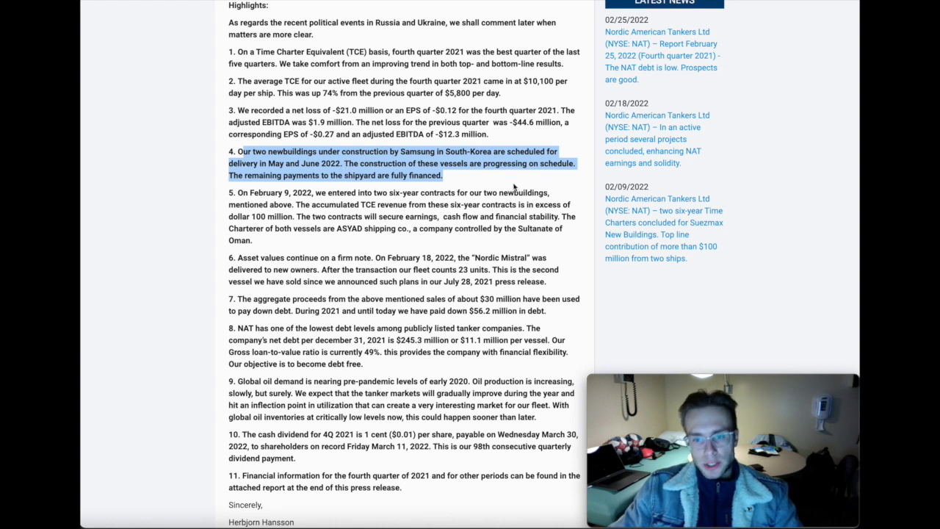
pyautogui.scroll(-3)
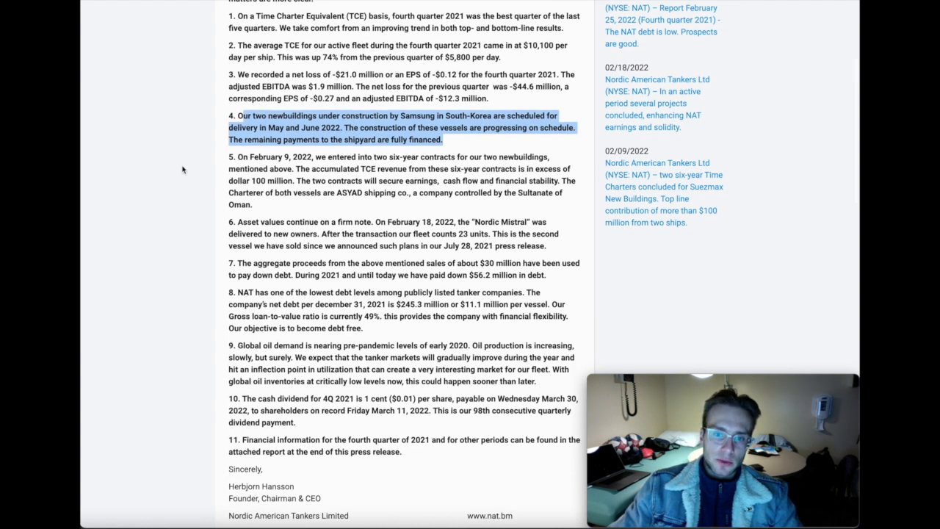
pyautogui.scroll(-3)
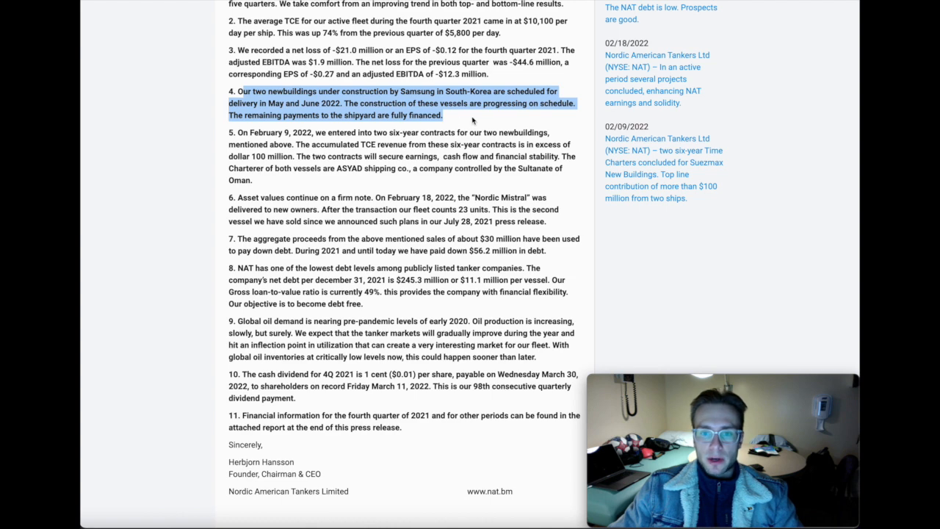
pyautogui.scroll(-3)
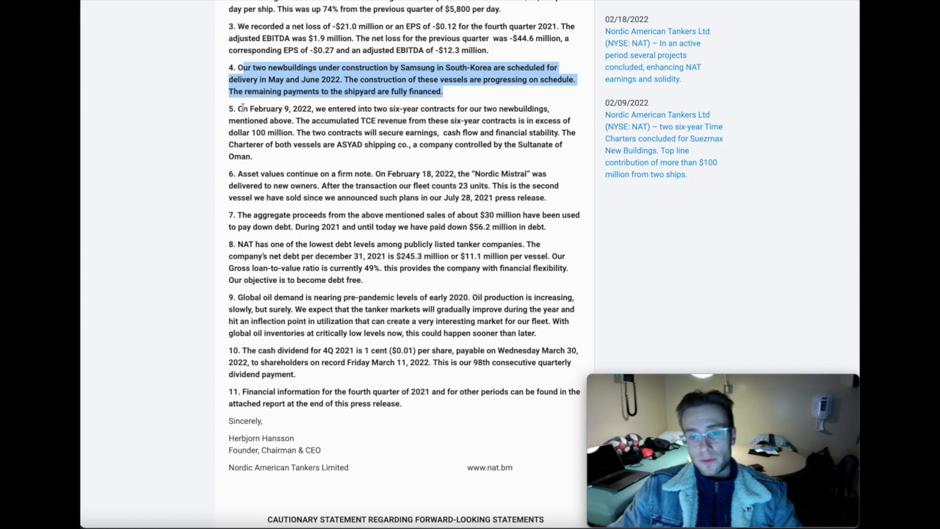
pyautogui.click(244, 108)
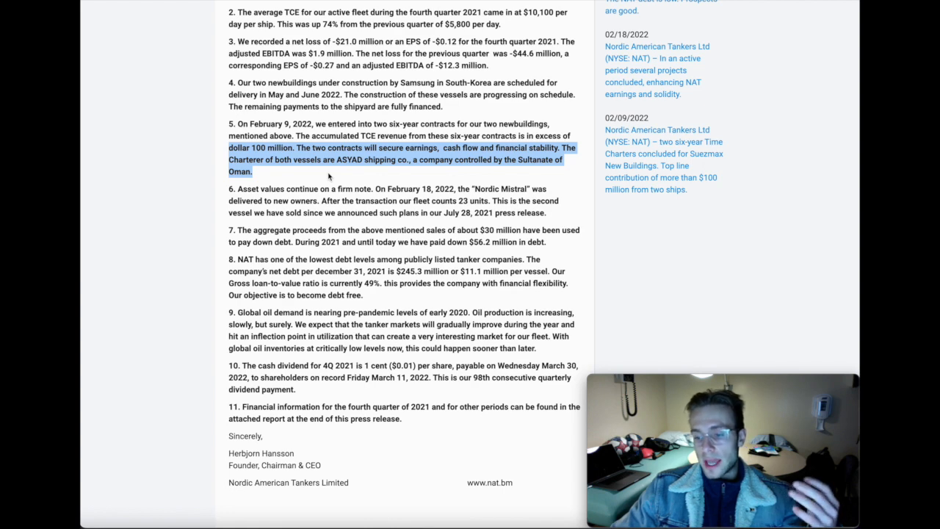
pyautogui.scroll(-3)
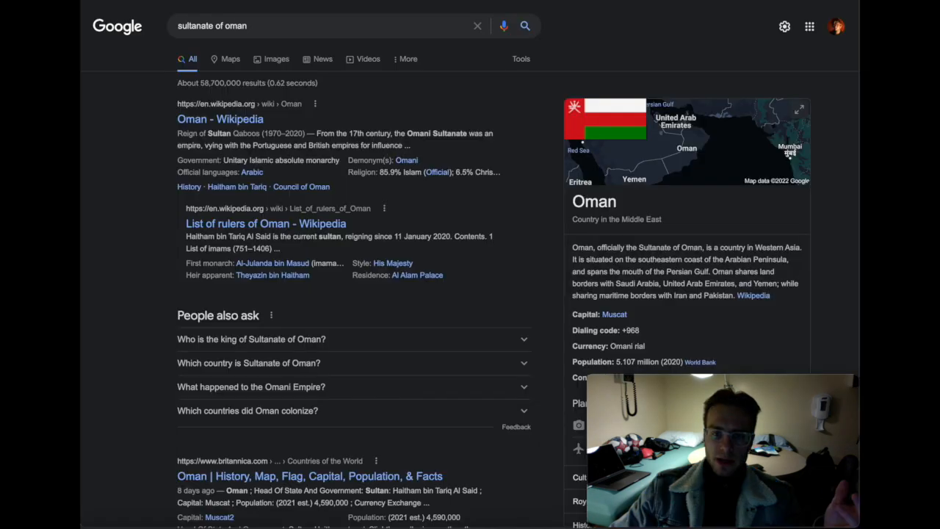
# Scroll the 'sultanate of oman' results to bring up its overview panel.
pyautogui.scroll(-3)
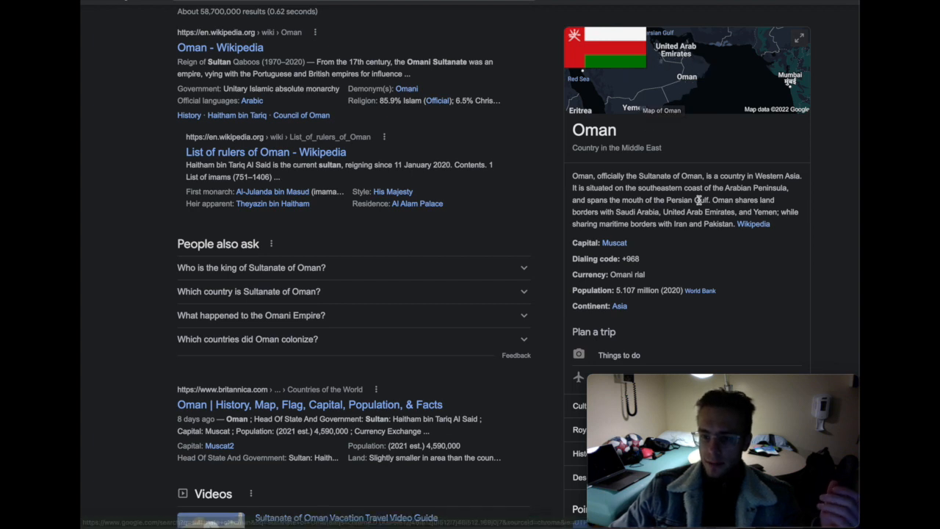
pyautogui.moveTo(646, 232)
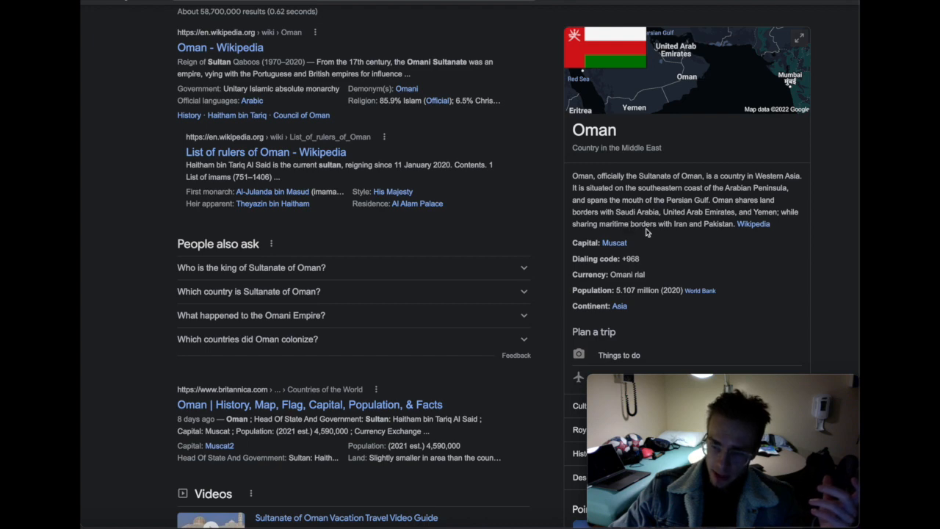
pyautogui.scroll(3)
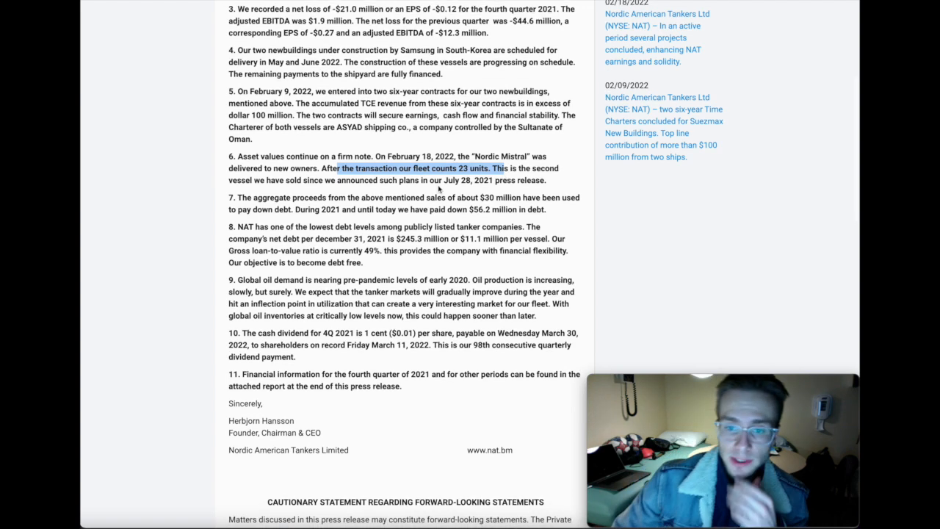
# Mark the low-debt, 49% loan-to-value and debt-free highlights, reading down to the CEO signature.
pyautogui.scroll(-3)
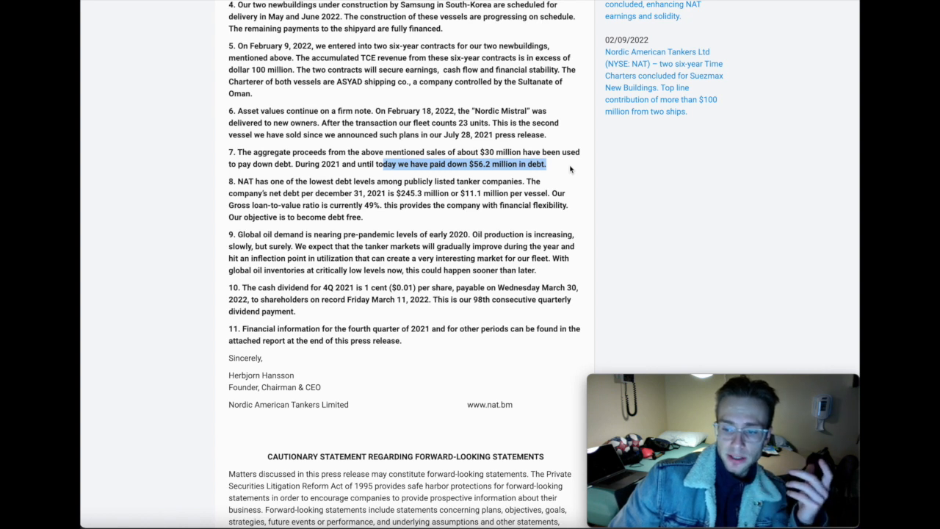
pyautogui.moveTo(563, 177)
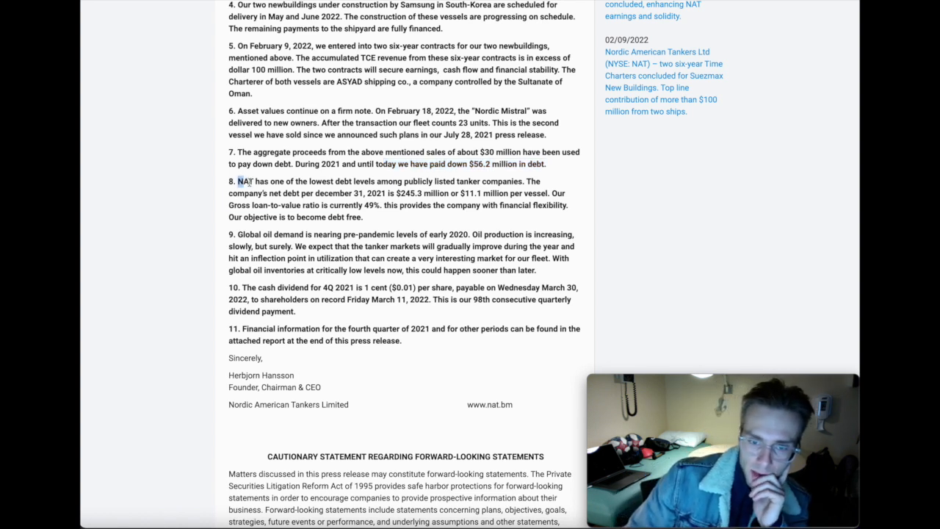
pyautogui.moveTo(235, 182); pyautogui.dragTo(363, 217)
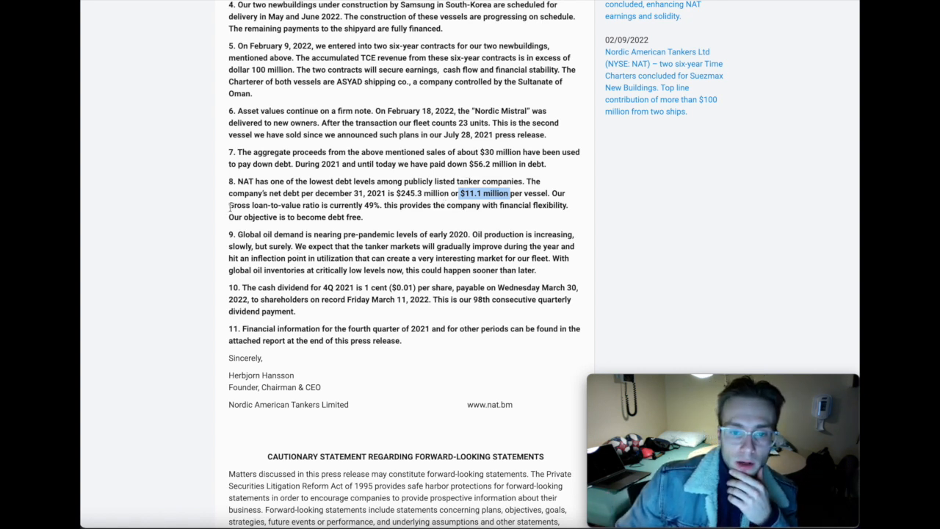
pyautogui.moveTo(229, 205); pyautogui.dragTo(363, 217)
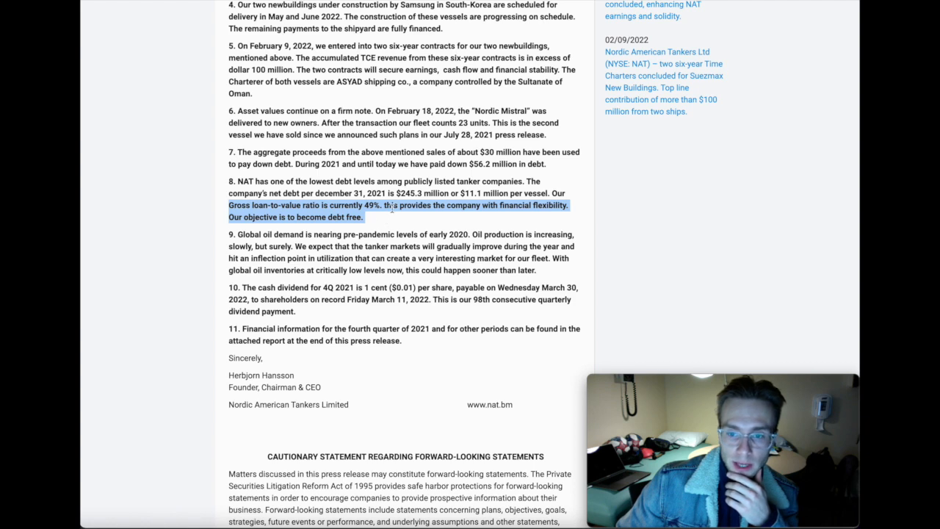
pyautogui.scroll(-3)
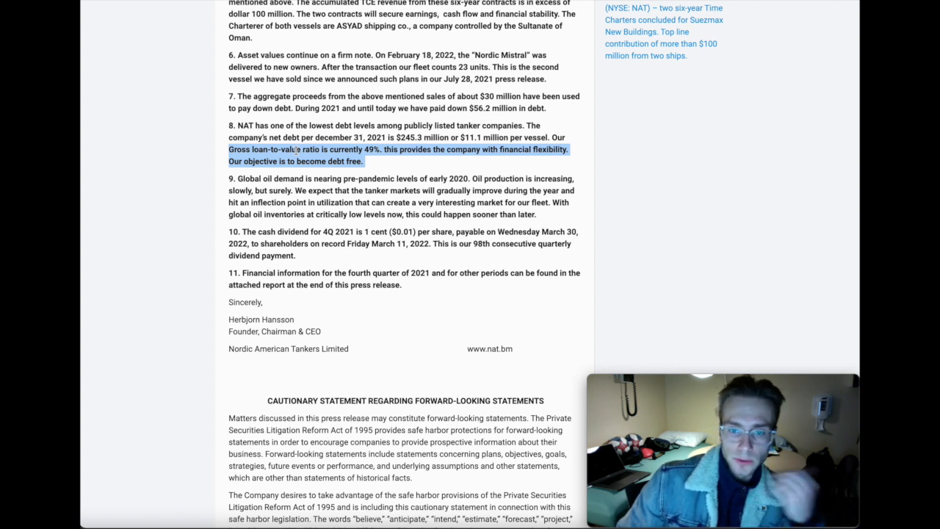
pyautogui.scroll(-3)
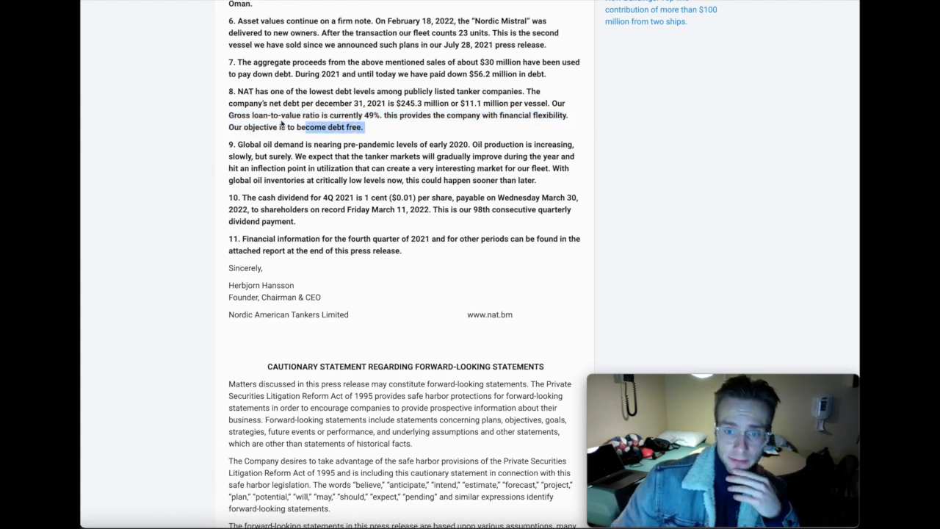
pyautogui.scroll(-3)
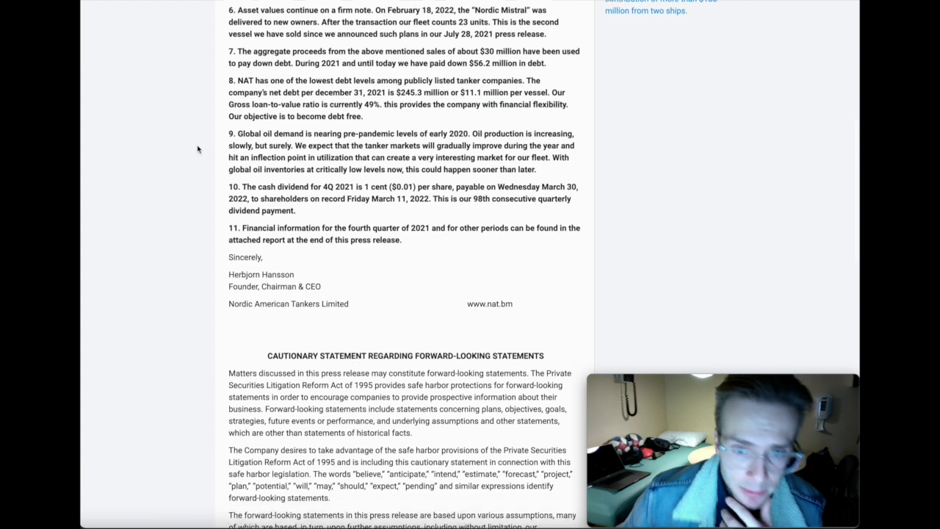
# Select the 'inflection point in utilization' sentence and the 98th consecutive quarterly dividend note.
pyautogui.scroll(-3)
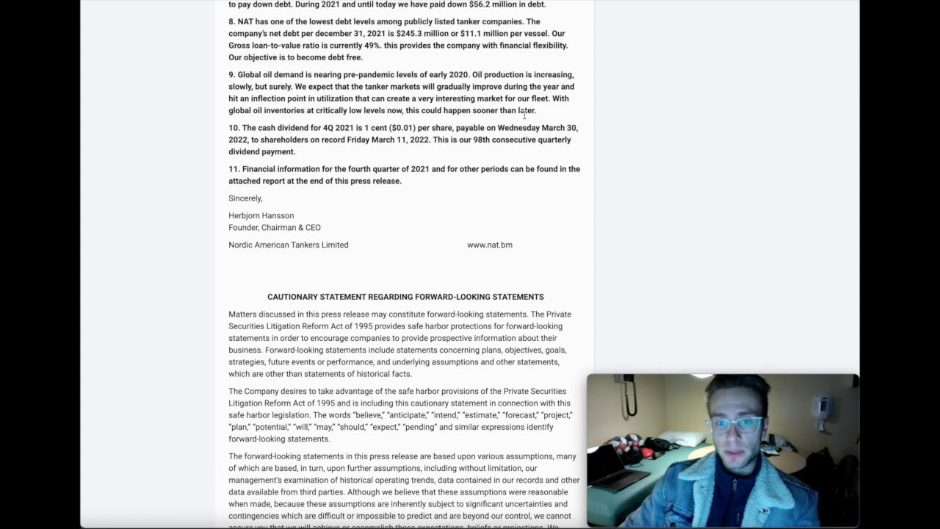
pyautogui.moveTo(264, 86); pyautogui.dragTo(525, 110)
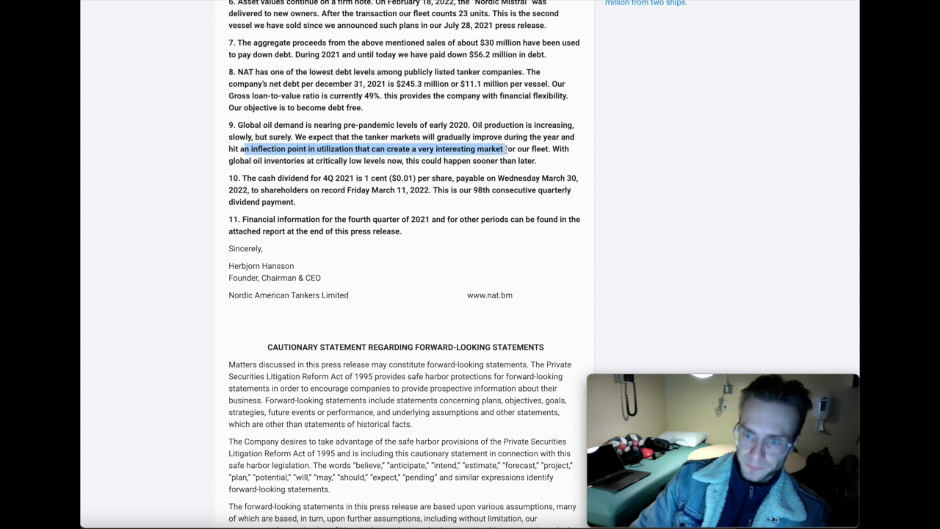
pyautogui.moveTo(504, 148); pyautogui.dragTo(546, 160)
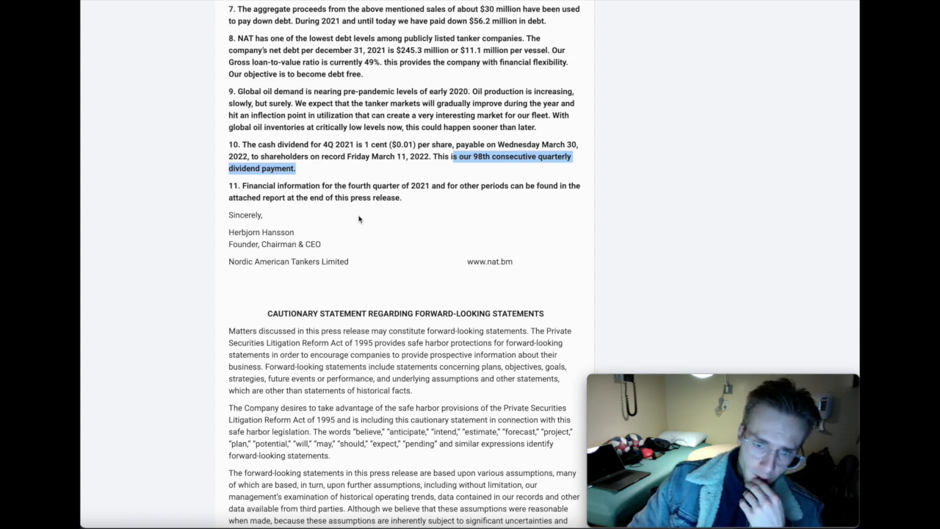
pyautogui.scroll(-3)
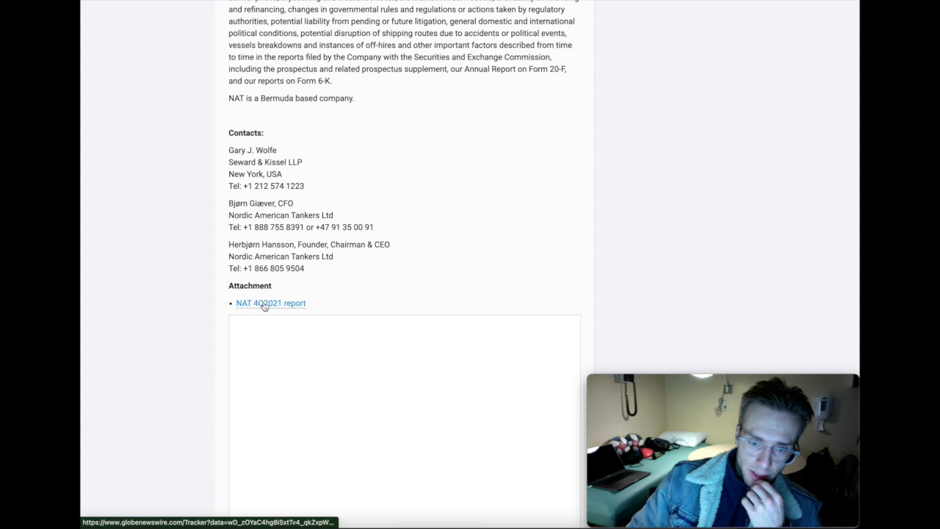
pyautogui.scroll(3)
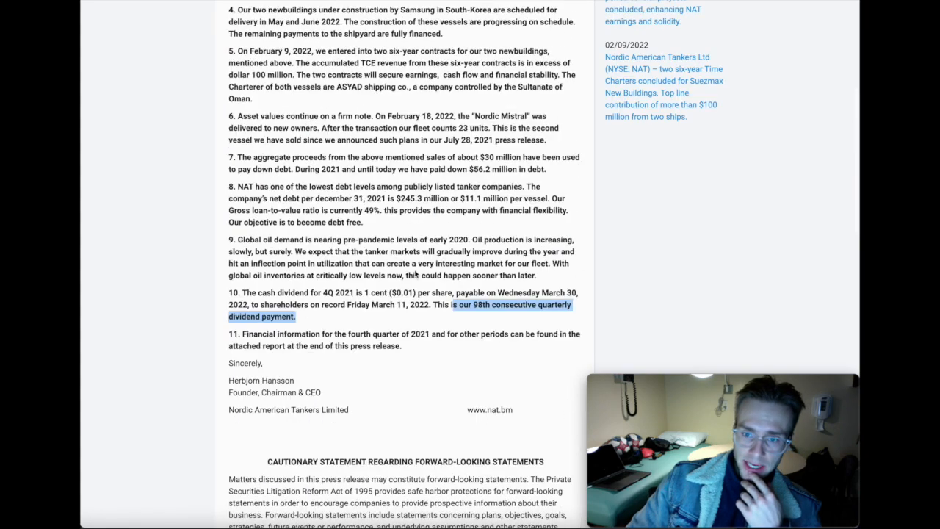
pyautogui.scroll(3)
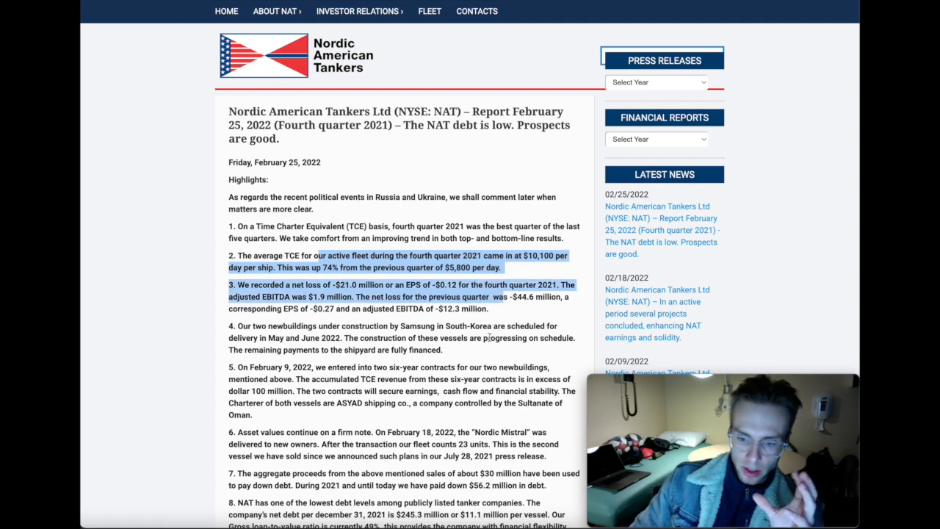
pyautogui.scroll(-3)
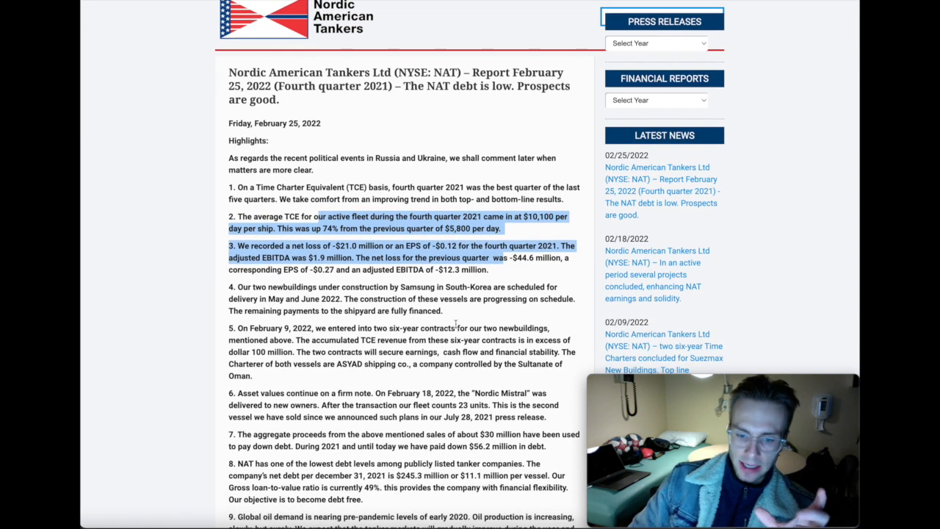
pyautogui.scroll(3)
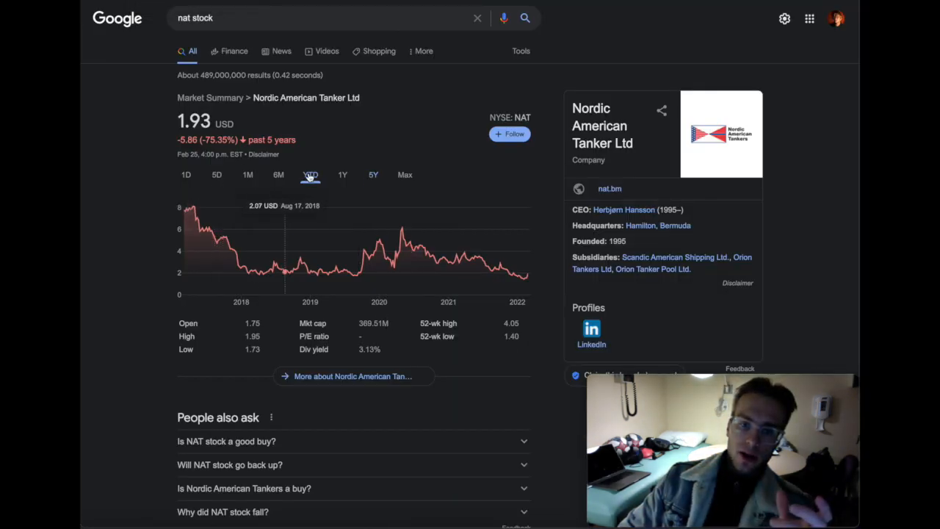
# Return to the February 9, 2022 ASYAD Suezmax time-charter press release.
pyautogui.click(186, 174)
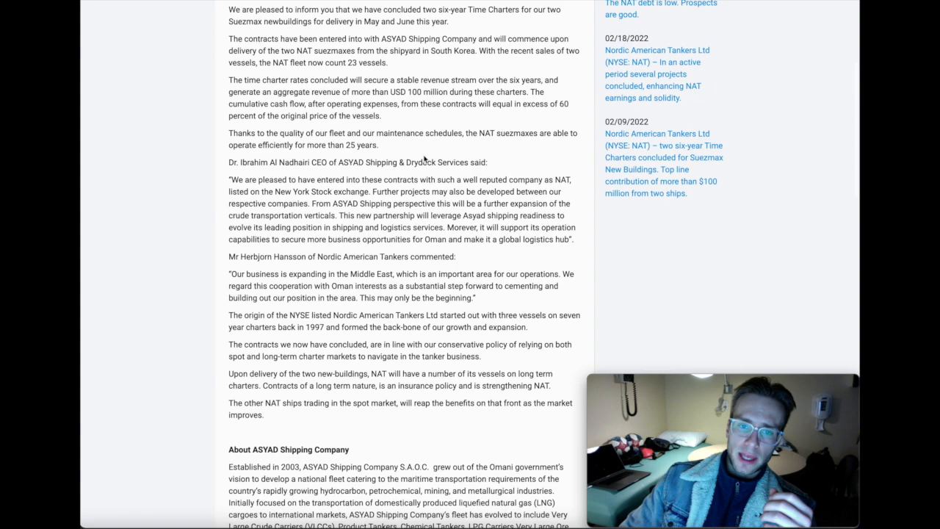
# Read through the ASYAD release's CEO quote and closing spot-market paragraph.
pyautogui.scroll(3)
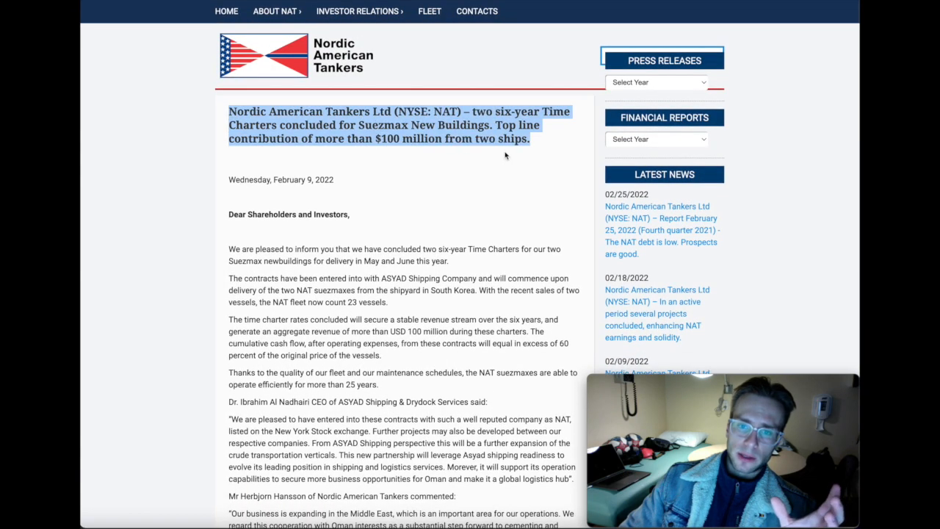
pyautogui.scroll(-3)
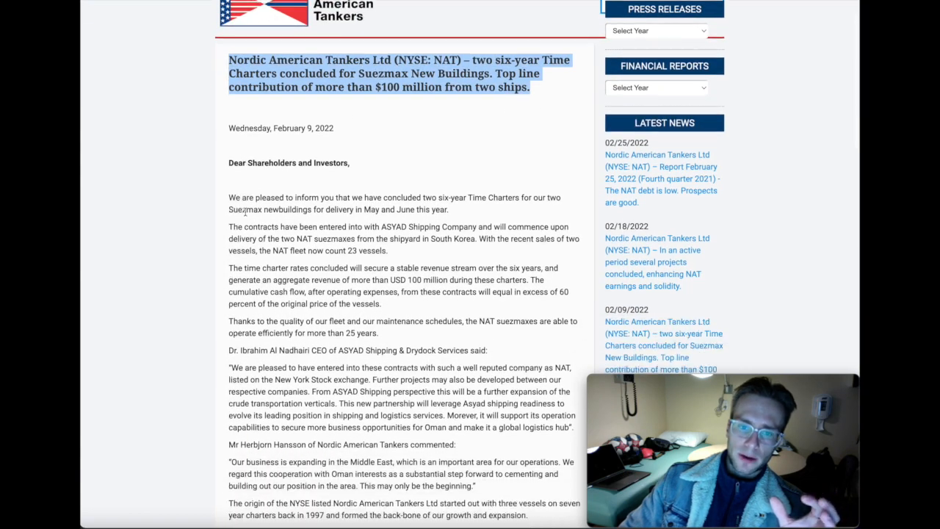
pyautogui.scroll(-3)
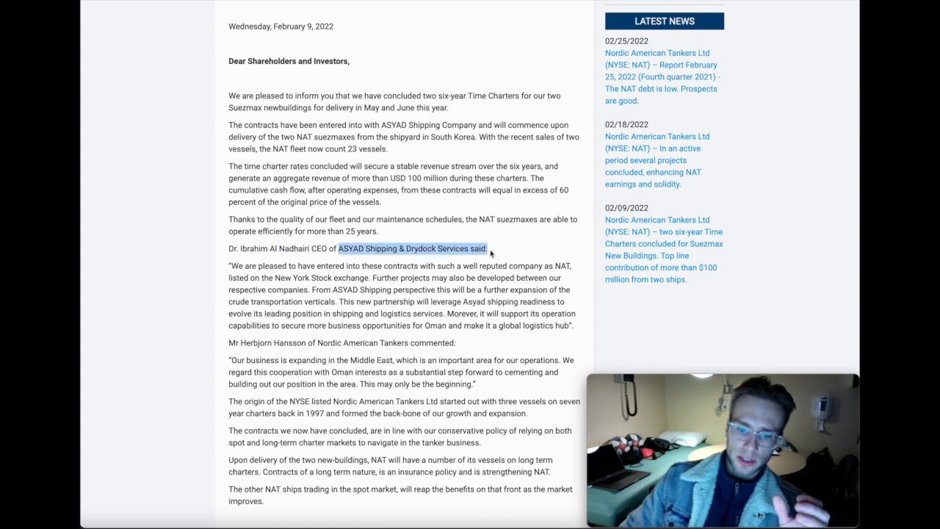
pyautogui.scroll(-3)
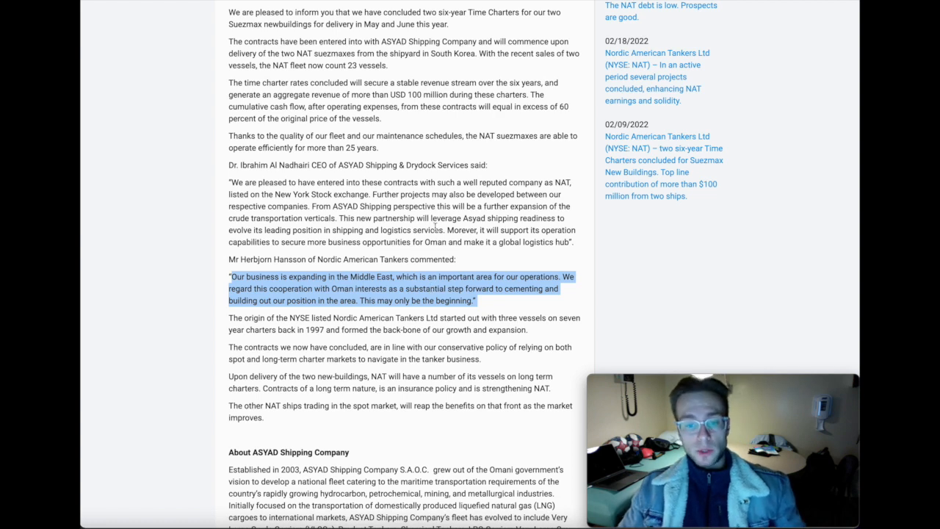
pyautogui.scroll(3)
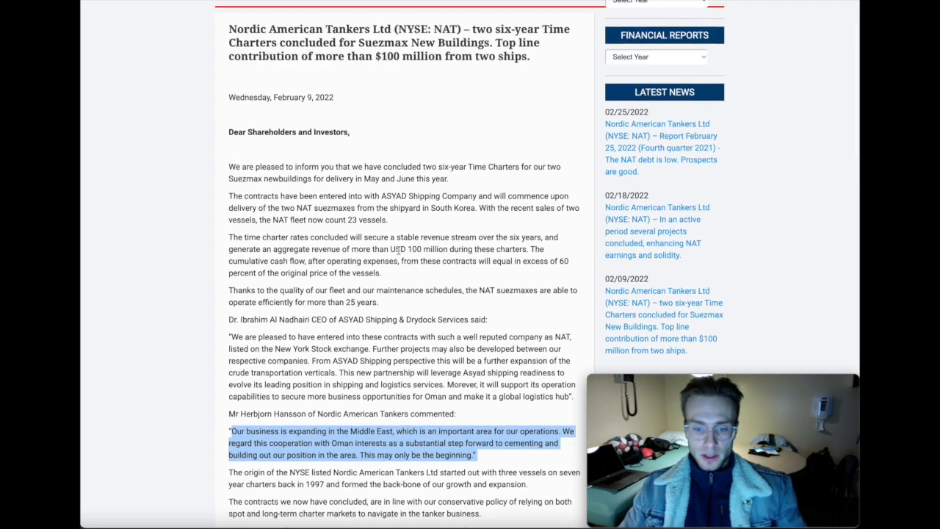
pyautogui.scroll(-3)
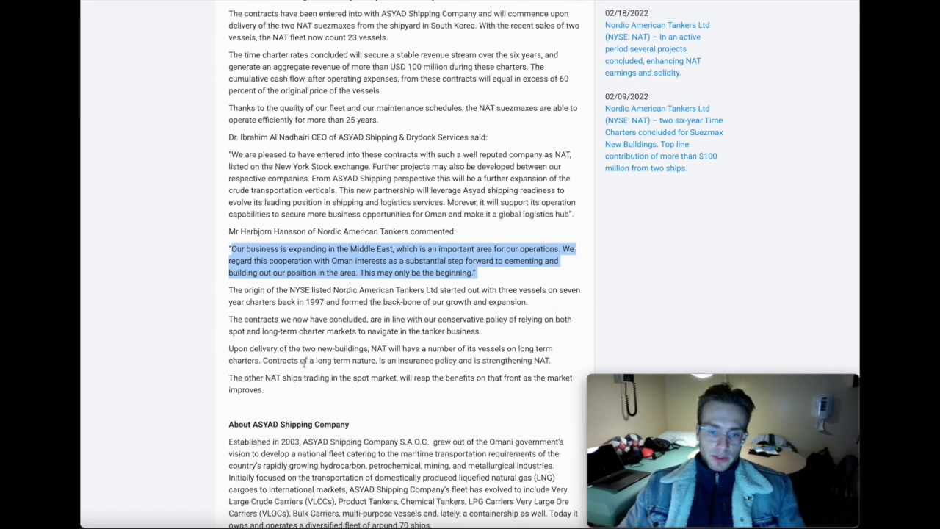
pyautogui.scroll(-3)
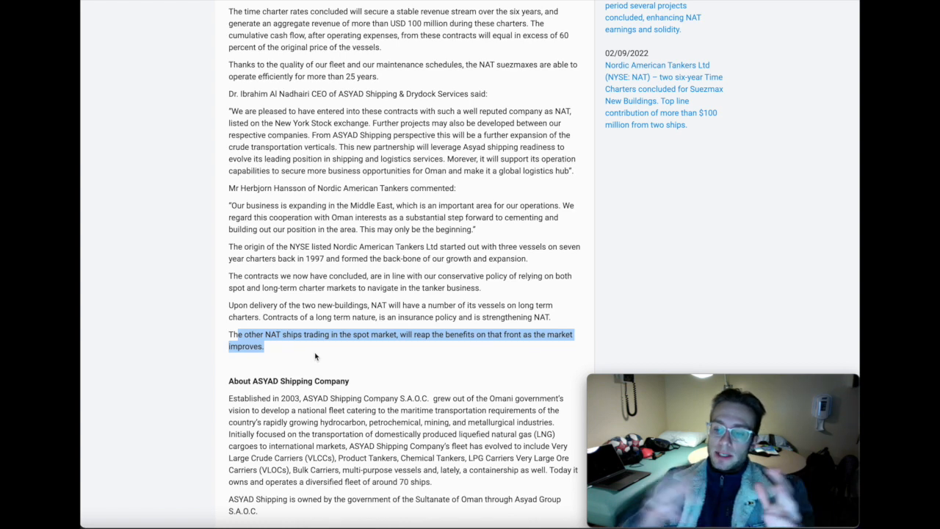
pyautogui.moveTo(345, 346)
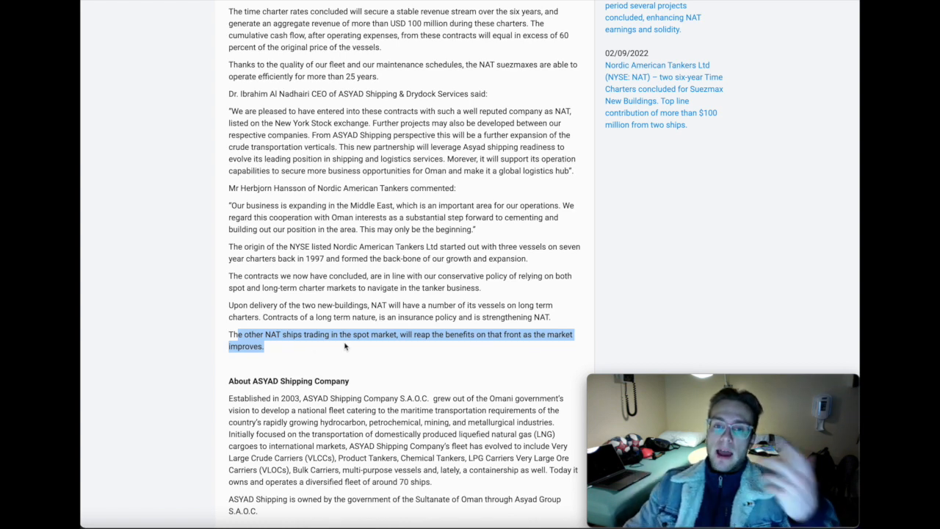
pyautogui.scroll(3)
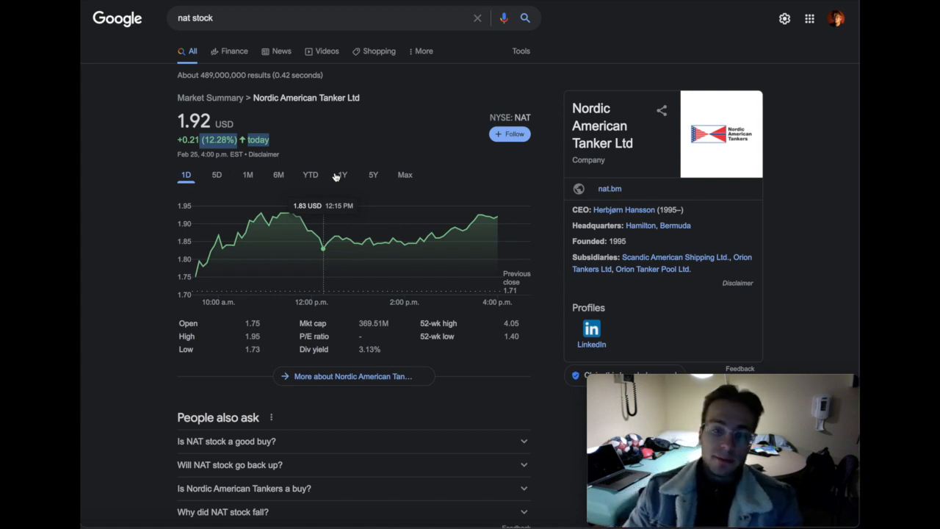
pyautogui.click(342, 175)
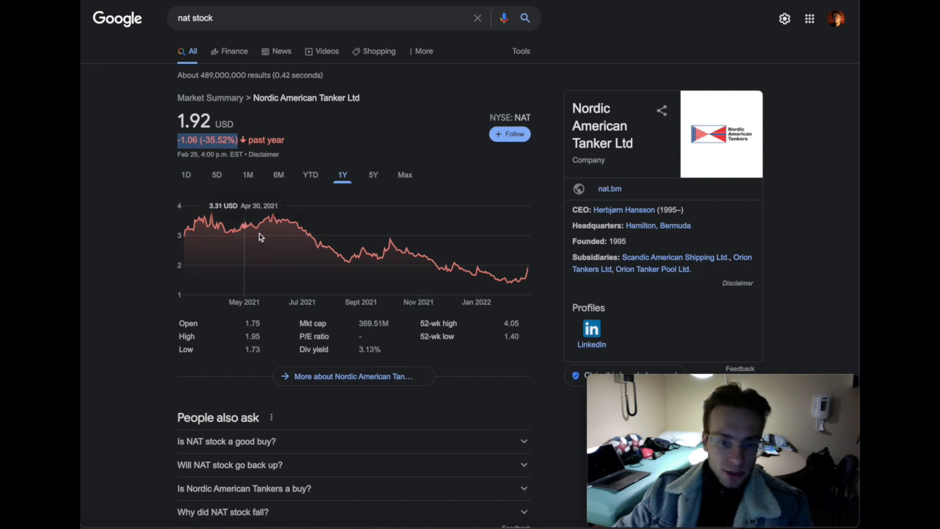
pyautogui.moveTo(529, 266)
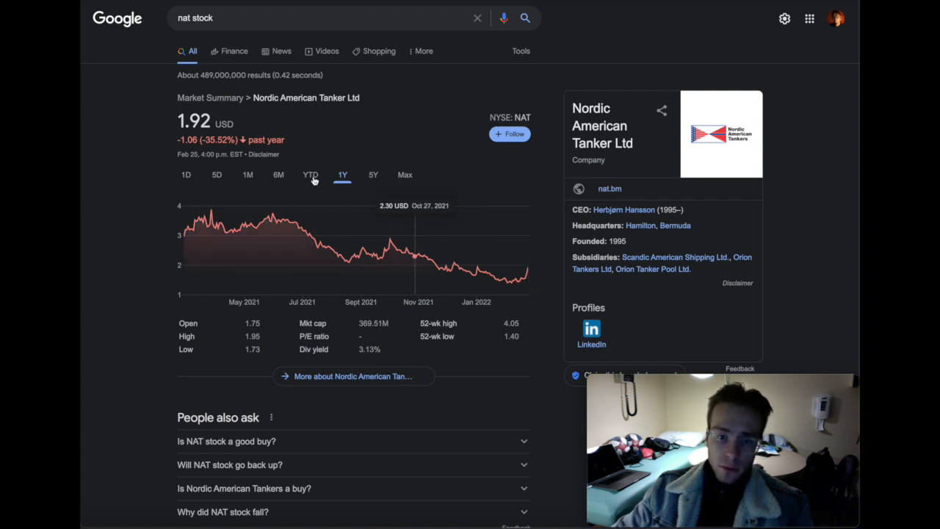
pyautogui.click(278, 175)
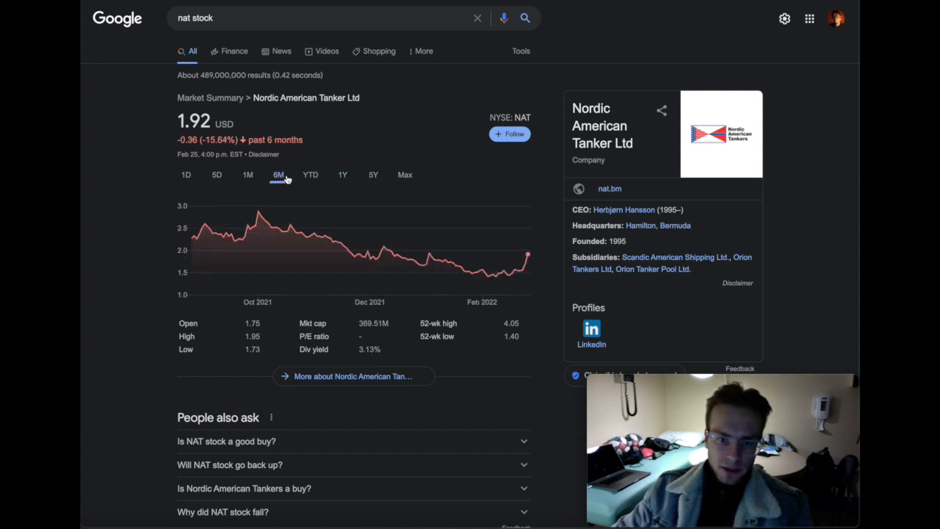
pyautogui.moveTo(469, 276)
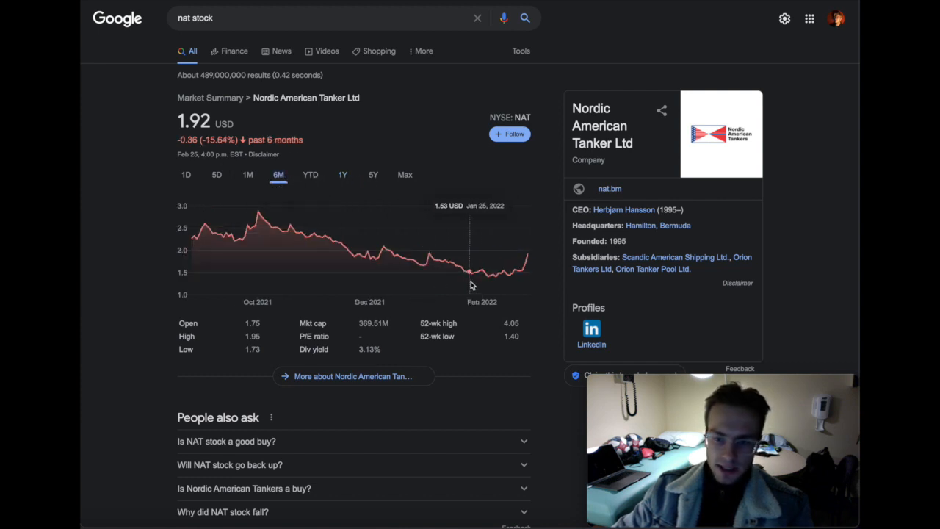
pyautogui.moveTo(489, 285)
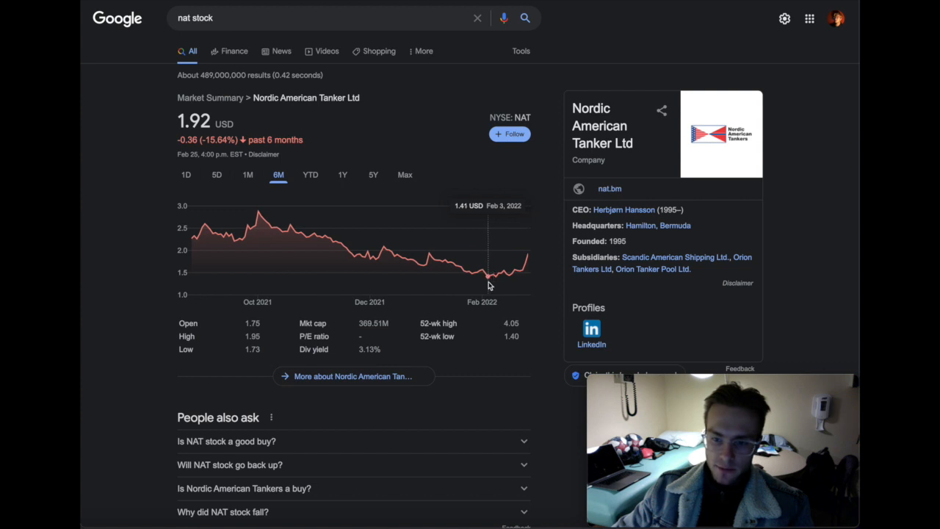
pyautogui.moveTo(529, 283)
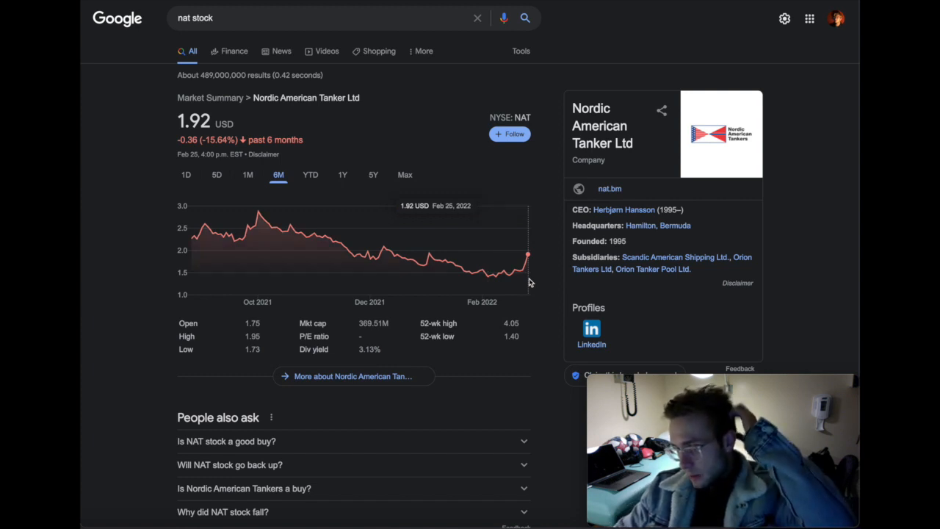
pyautogui.moveTo(487, 275)
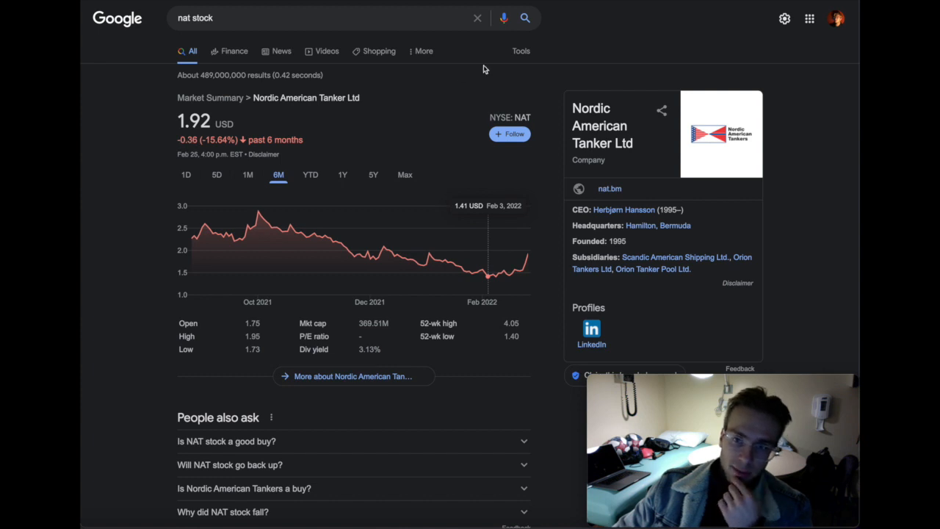
pyautogui.moveTo(503, 257)
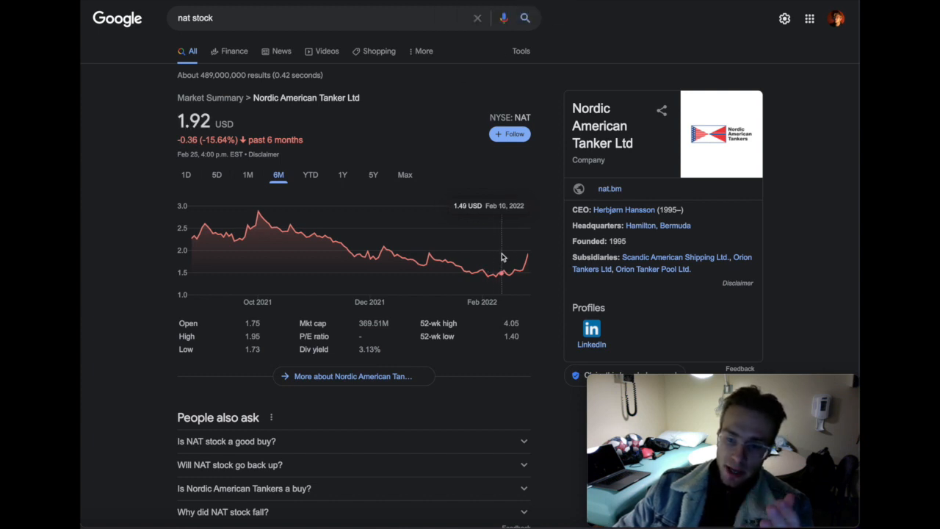
pyautogui.moveTo(484, 256)
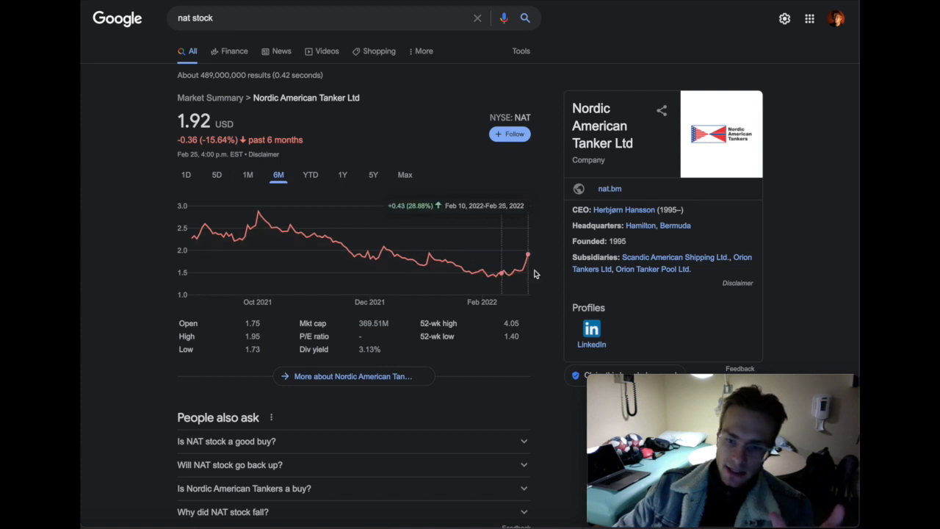
pyautogui.moveTo(535, 244)
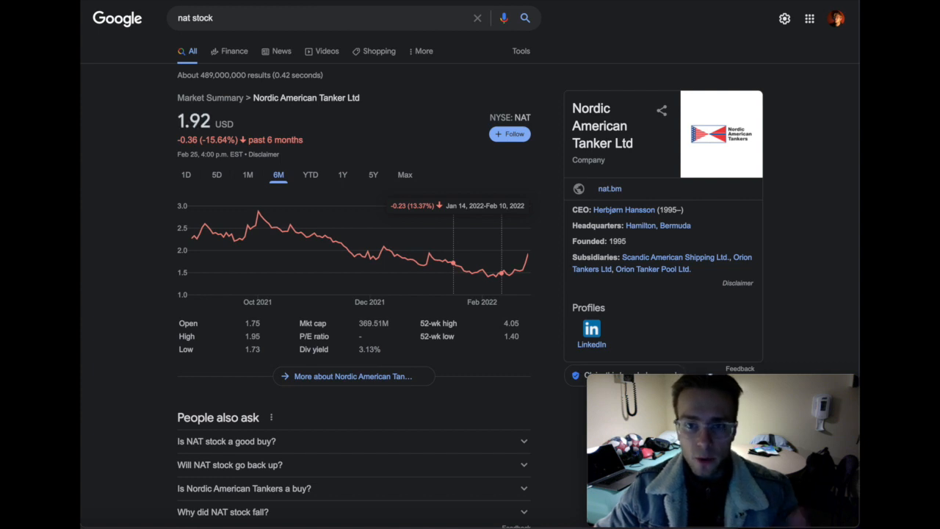
pyautogui.moveTo(499, 263)
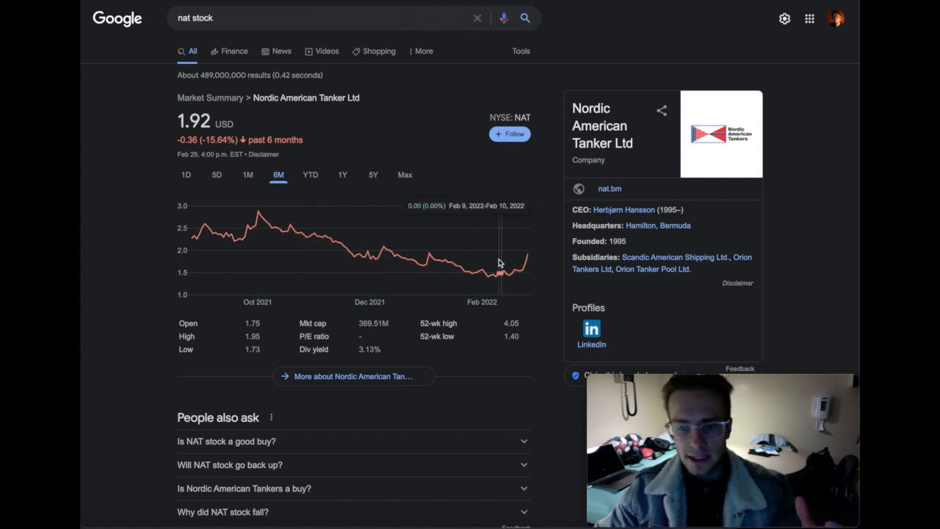
pyautogui.moveTo(500, 261)
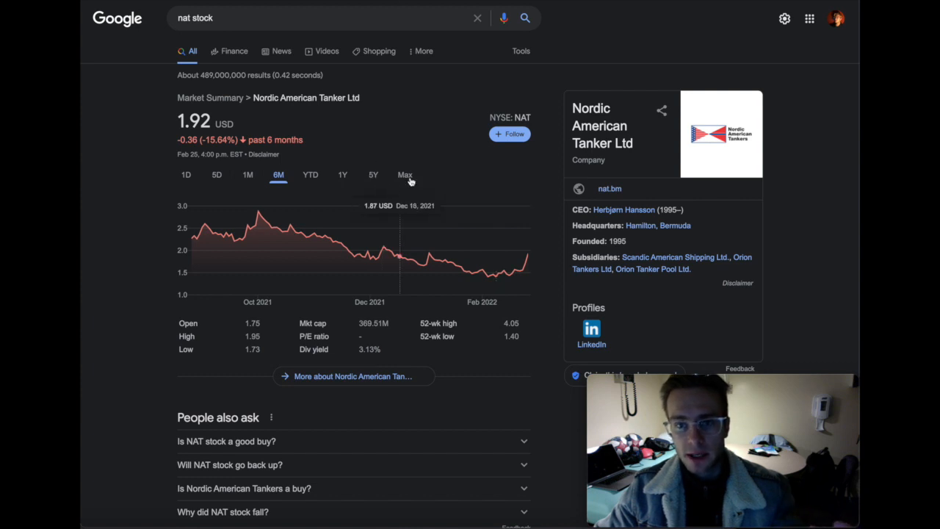
pyautogui.moveTo(406, 175)
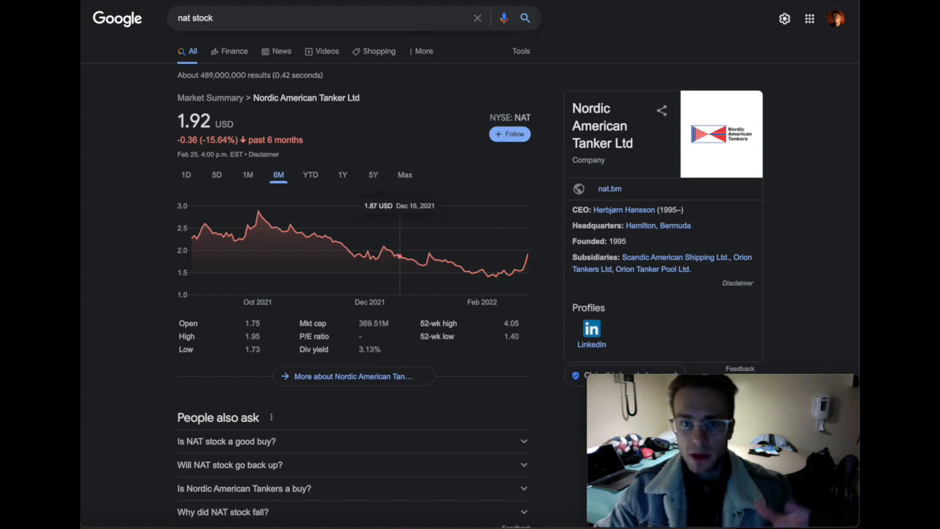
# Browse the Top stories news about Nord Stream 2 and Russia-Ukraine gas supply.
pyautogui.scroll(-3)
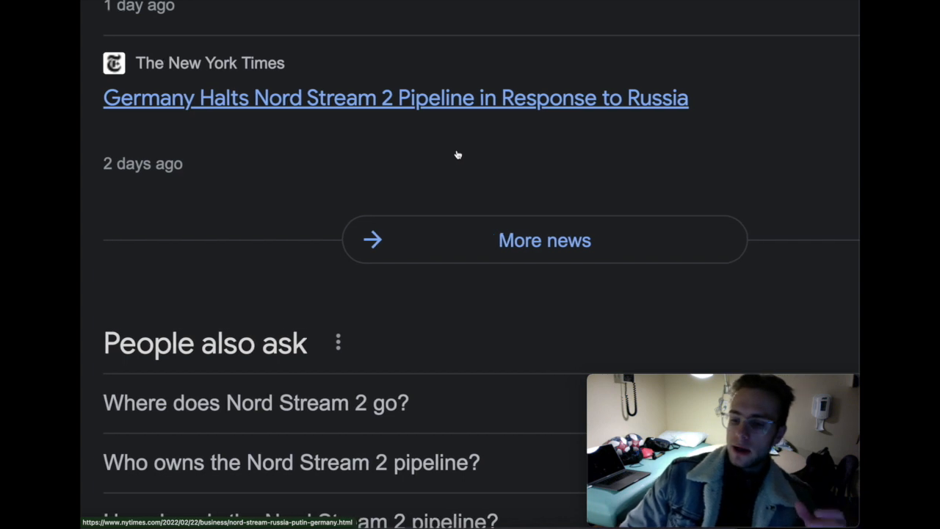
pyautogui.hscroll(3)
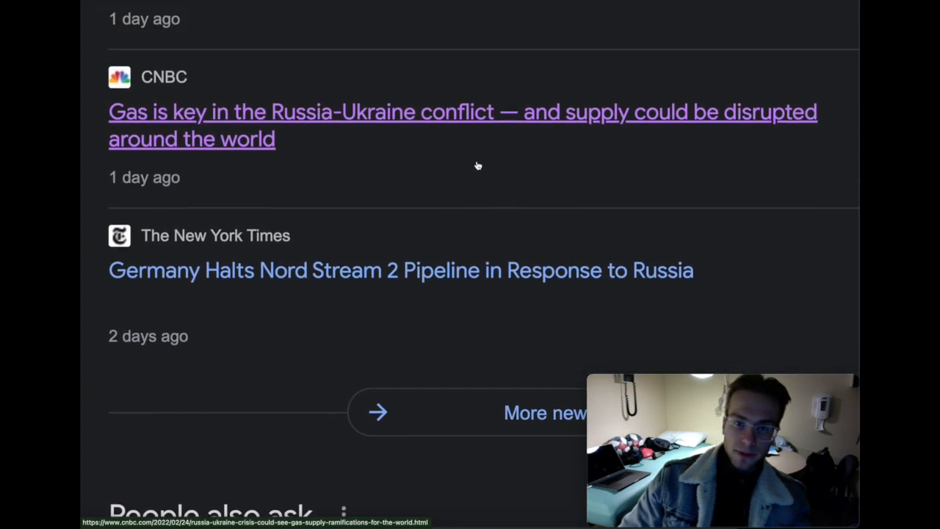
pyautogui.scroll(3)
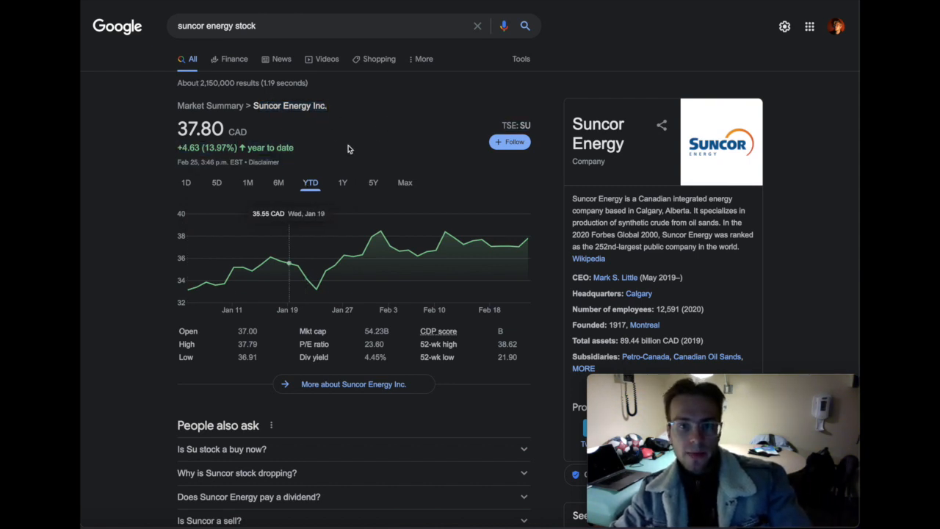
pyautogui.moveTo(340, 180)
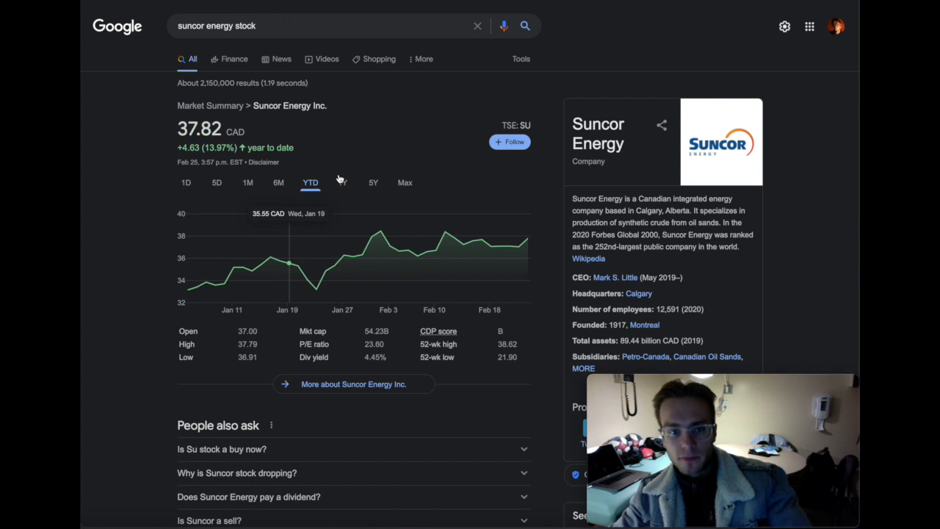
# Switch the Suncor Energy chart to 1Y, showing a 49.51% gain.
pyautogui.click(341, 182)
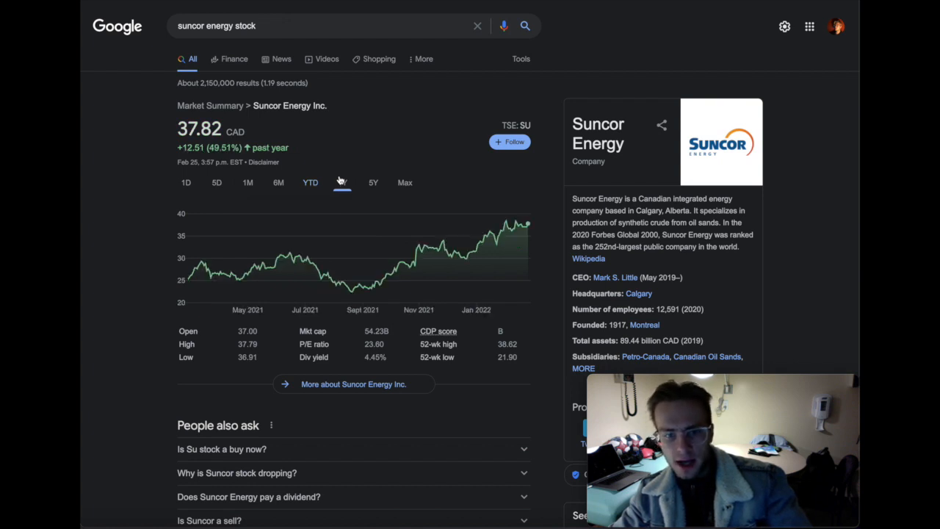
pyautogui.click(342, 182)
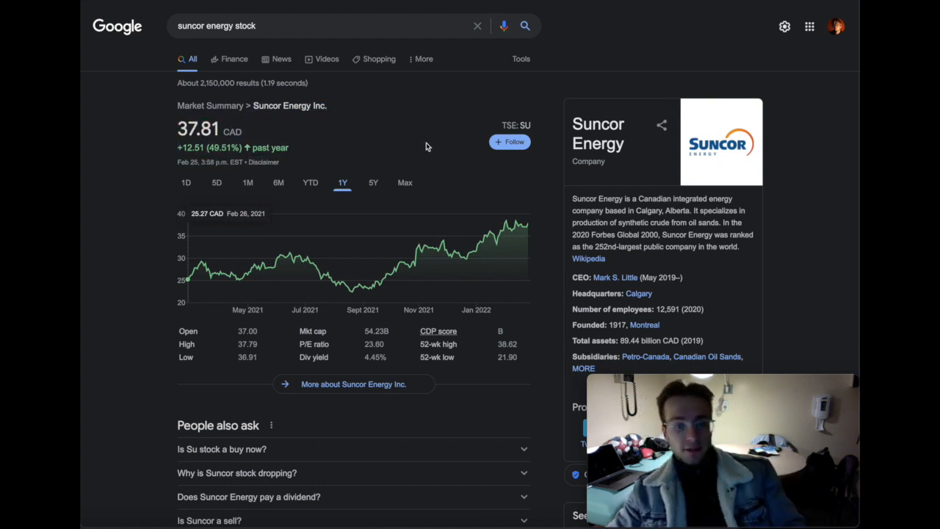
pyautogui.moveTo(184, 269)
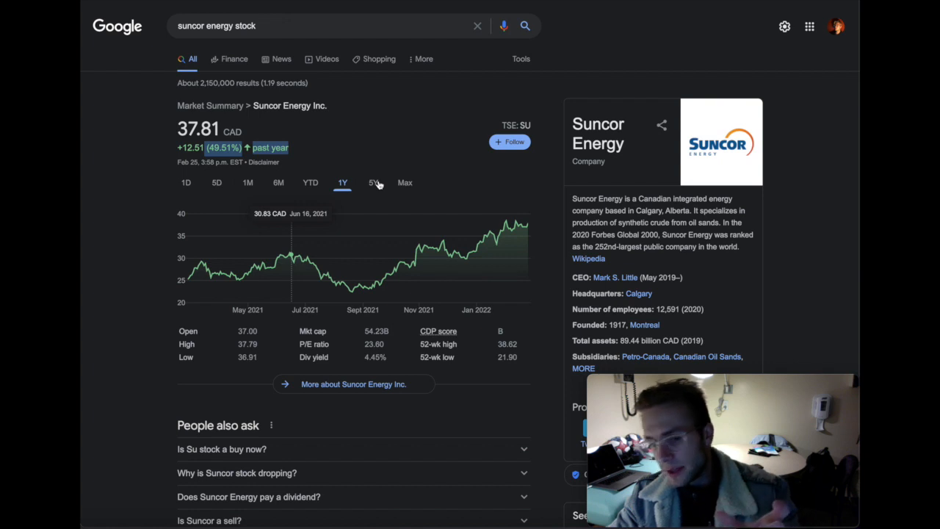
# Switch the Suncor Energy chart to 5Y, showing a 9.53% decline.
pyautogui.click(373, 182)
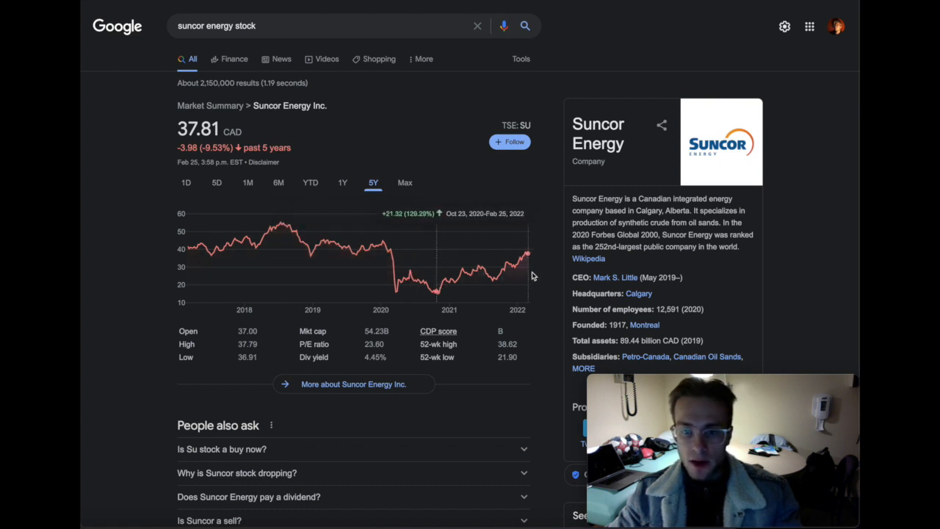
pyautogui.moveTo(438, 294)
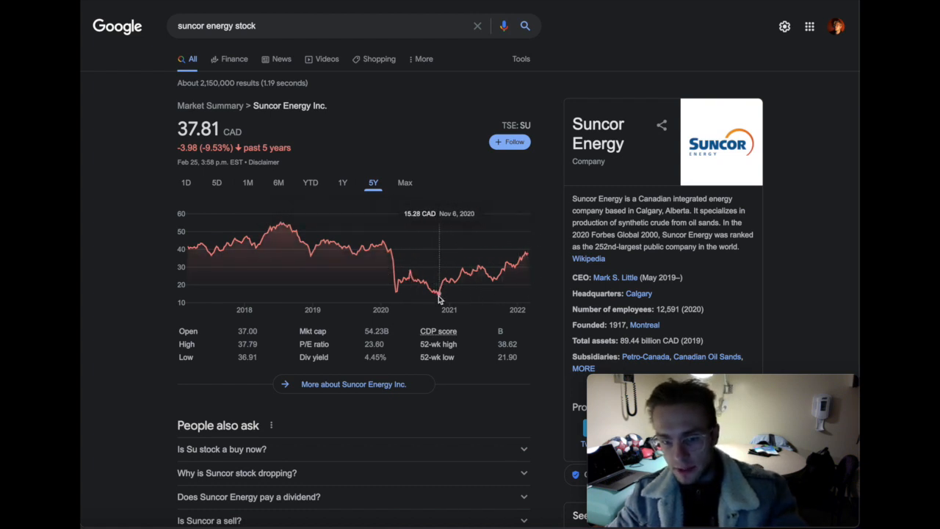
pyautogui.moveTo(518, 268)
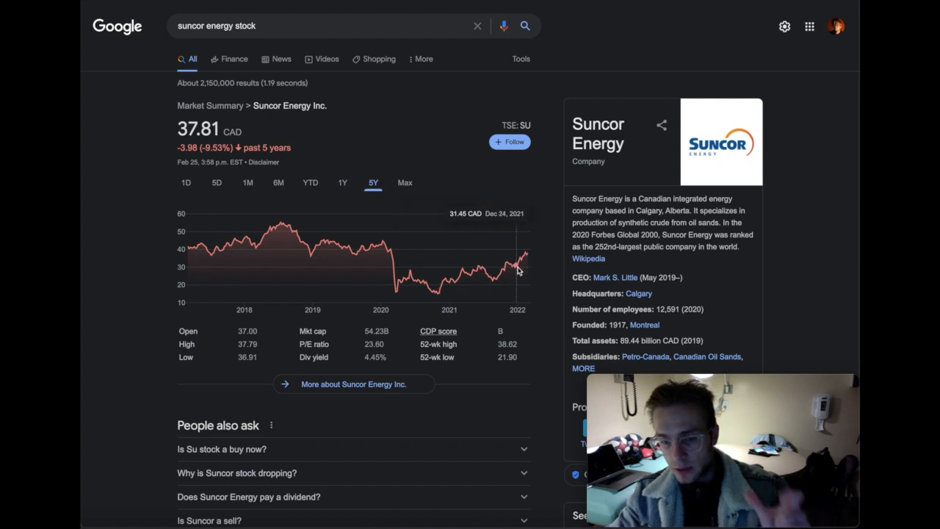
pyautogui.moveTo(527, 261)
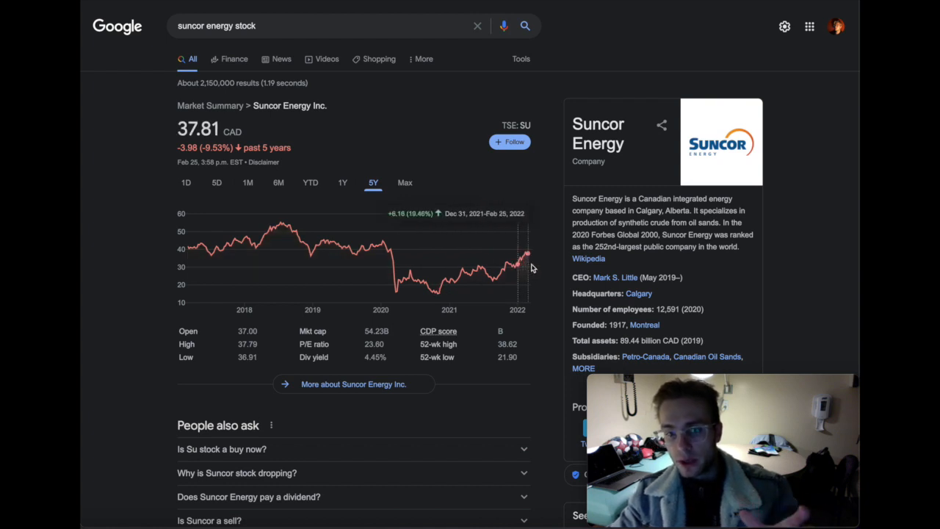
pyautogui.moveTo(528, 257)
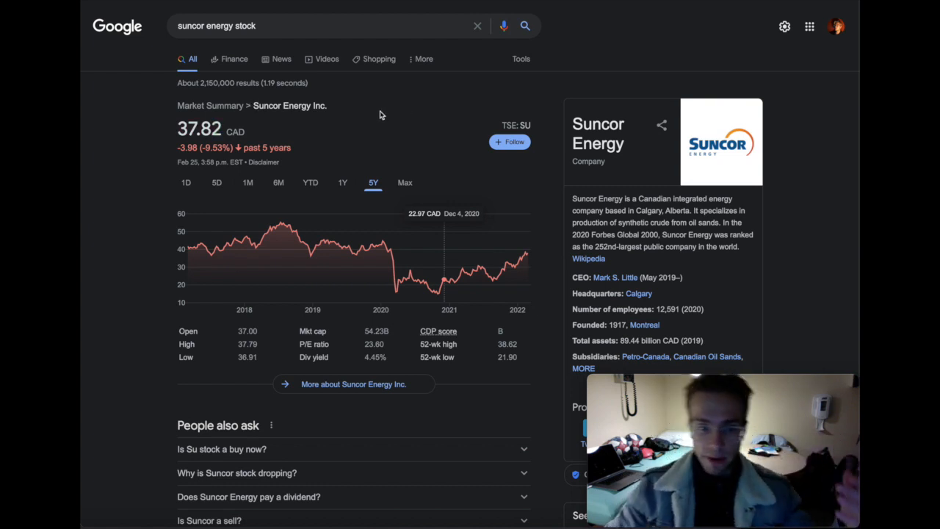
pyautogui.moveTo(329, 144)
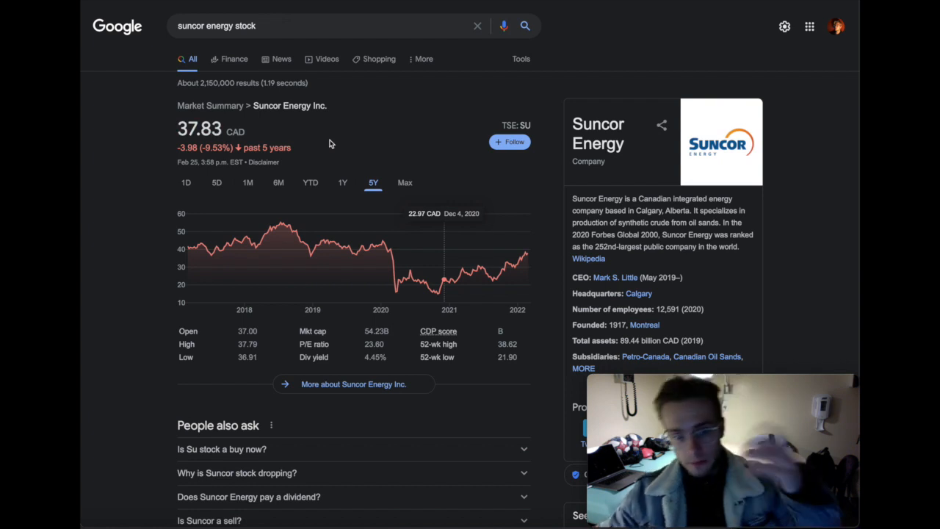
pyautogui.moveTo(490, 279)
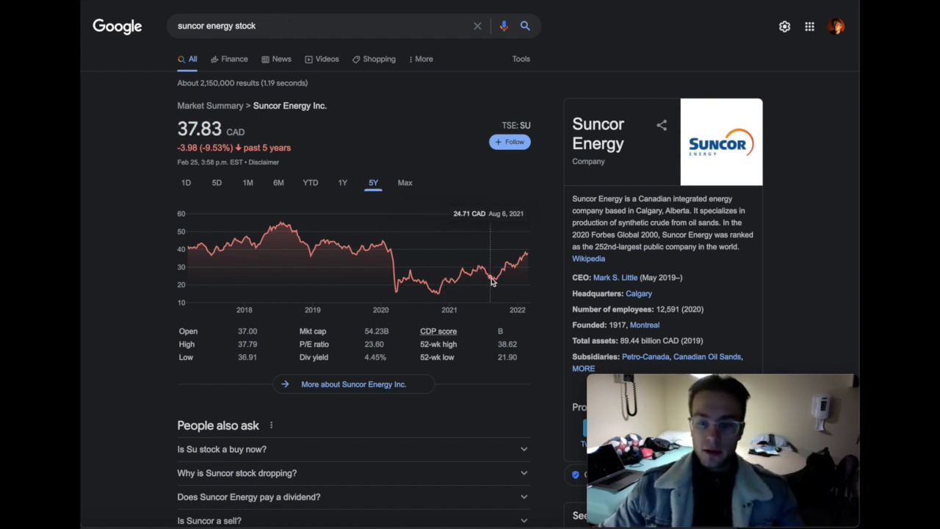
pyautogui.moveTo(531, 282)
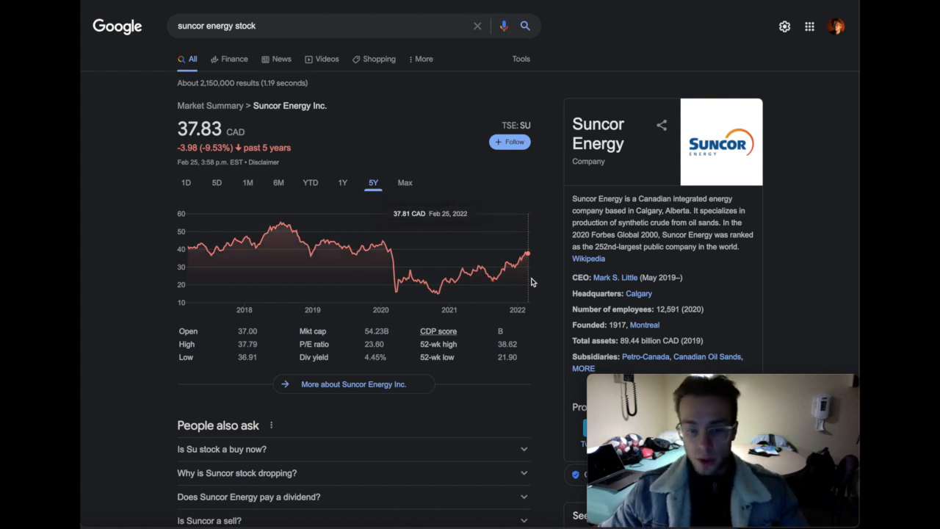
pyautogui.moveTo(405, 185)
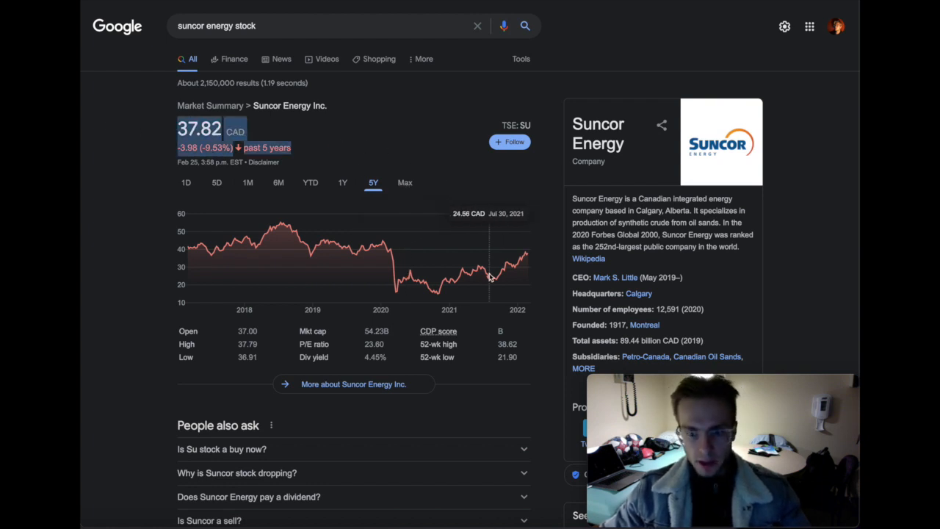
pyautogui.moveTo(528, 261)
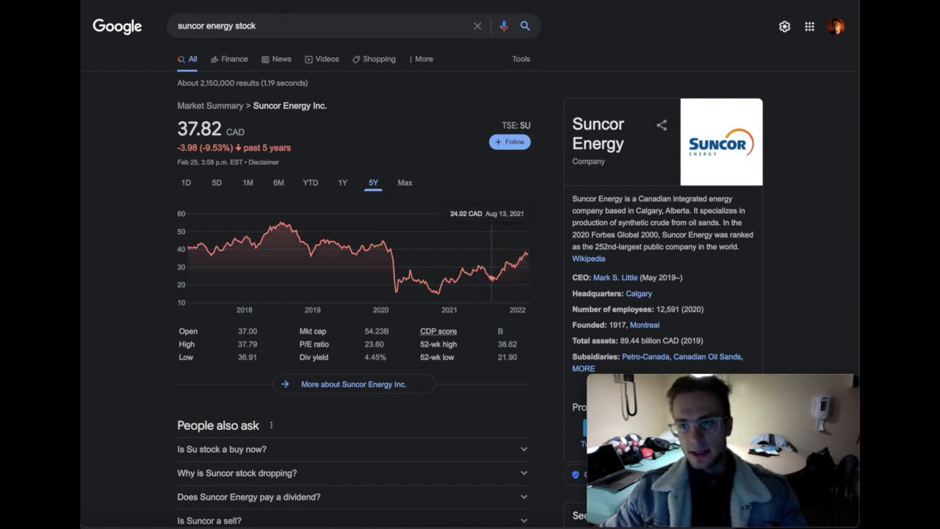
pyautogui.moveTo(364, 257)
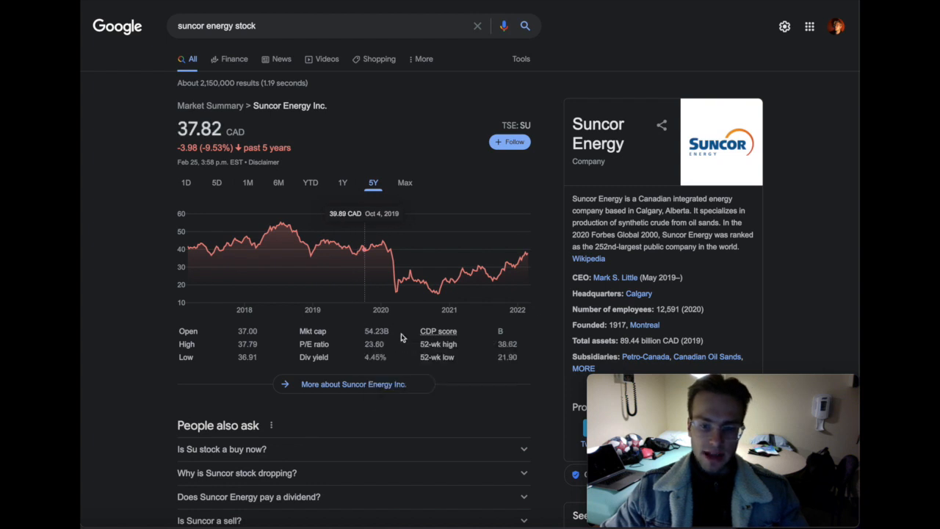
pyautogui.moveTo(389, 354)
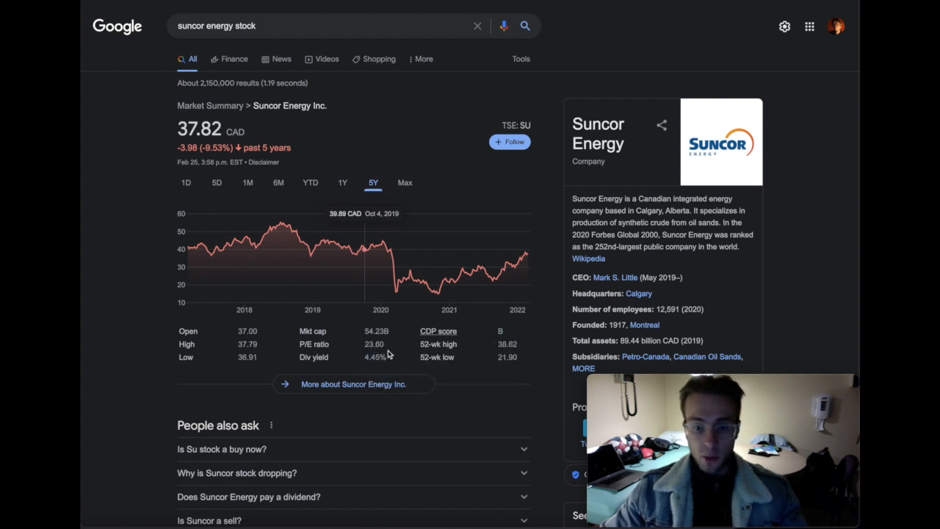
pyautogui.moveTo(446, 278)
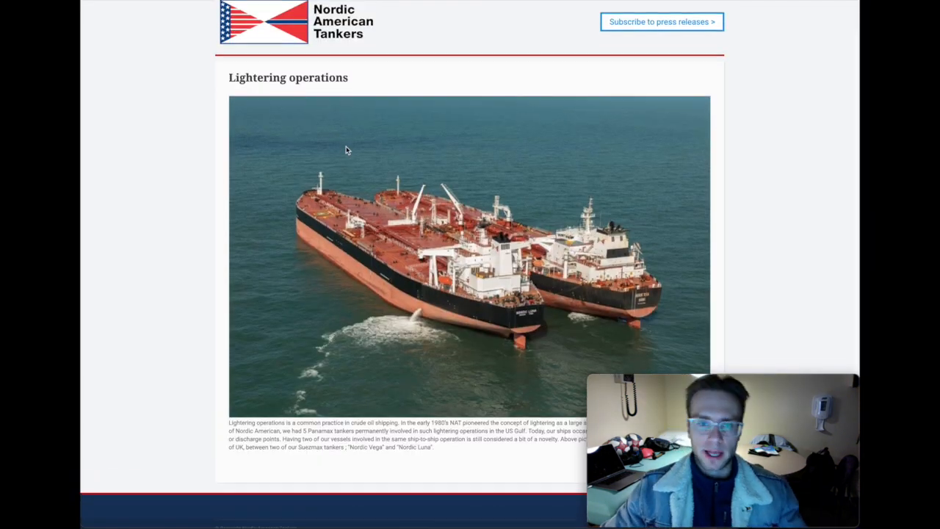
# Scroll the lightering operations page to the caption below the tanker photo.
pyautogui.scroll(-3)
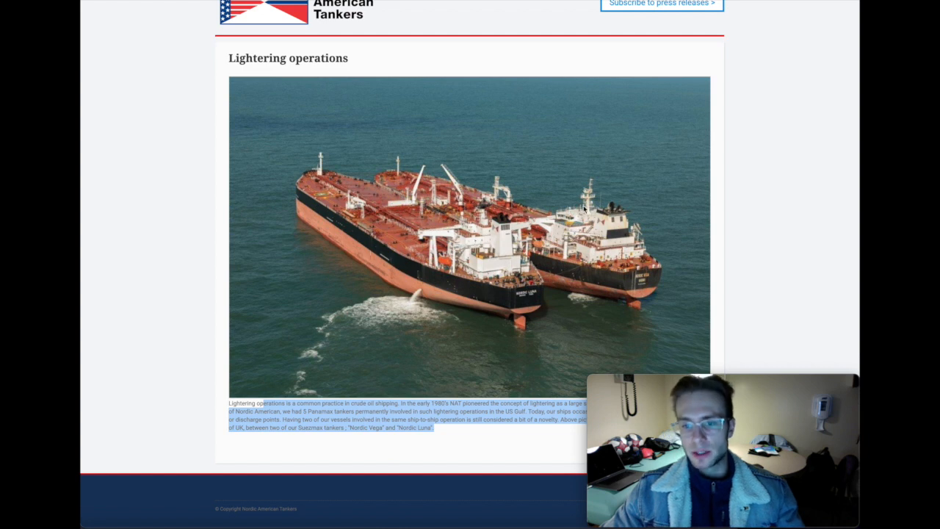
pyautogui.moveTo(517, 273)
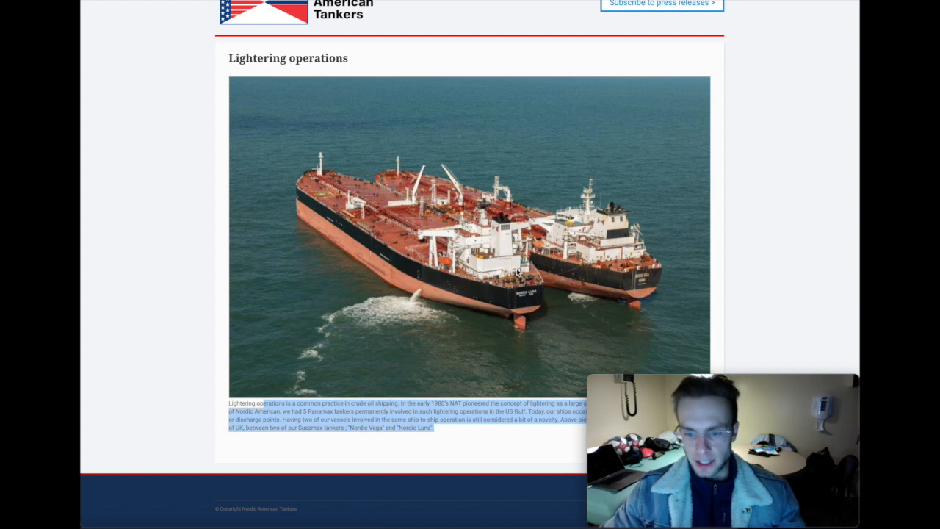